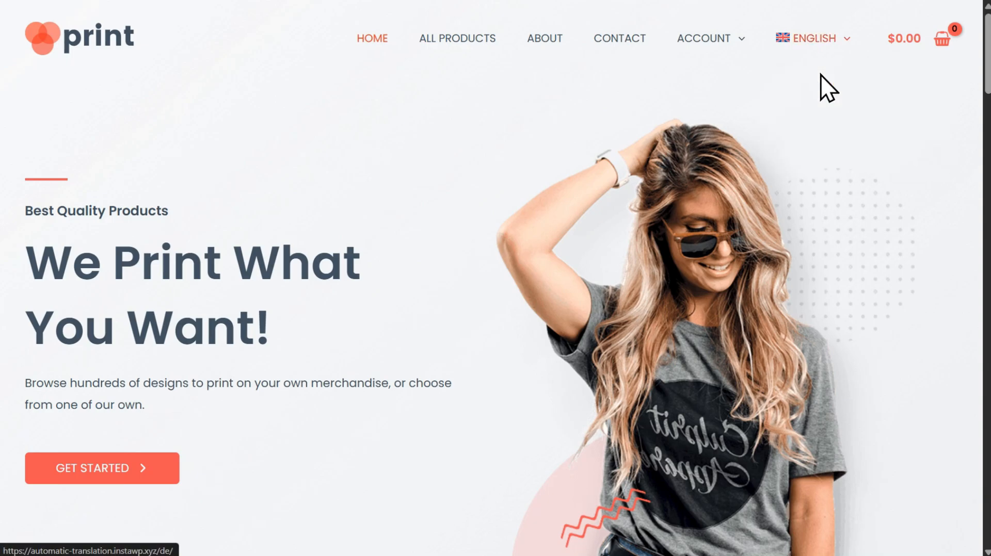
Step: Preview the finished homepage in German and Spanish via the language switcher
click(813, 39)
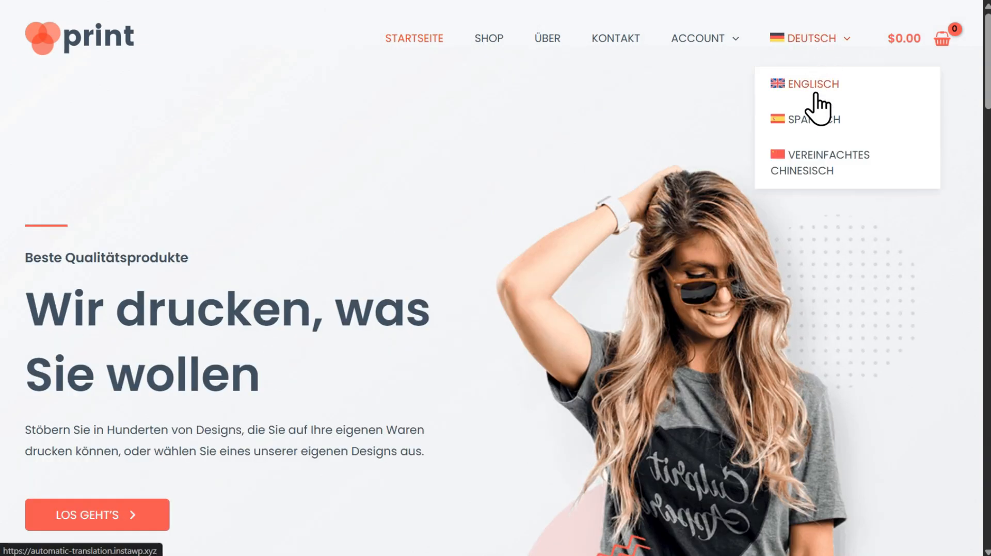
click(814, 120)
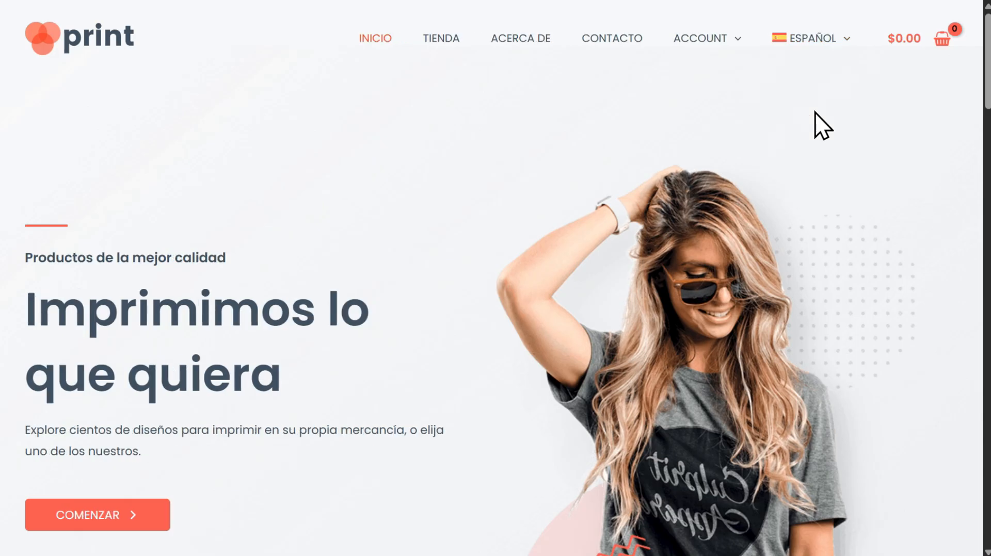
click(811, 38)
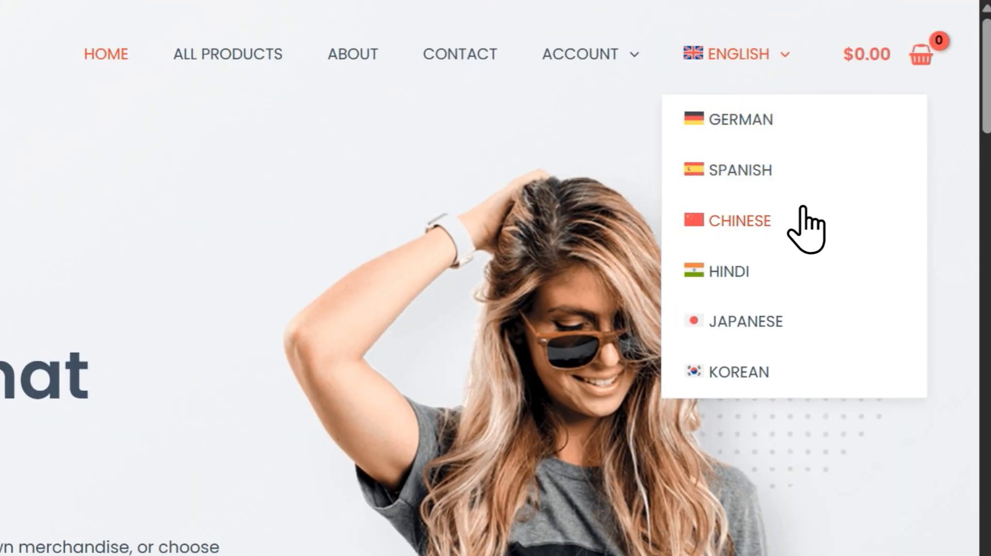
mouse_move(809, 342)
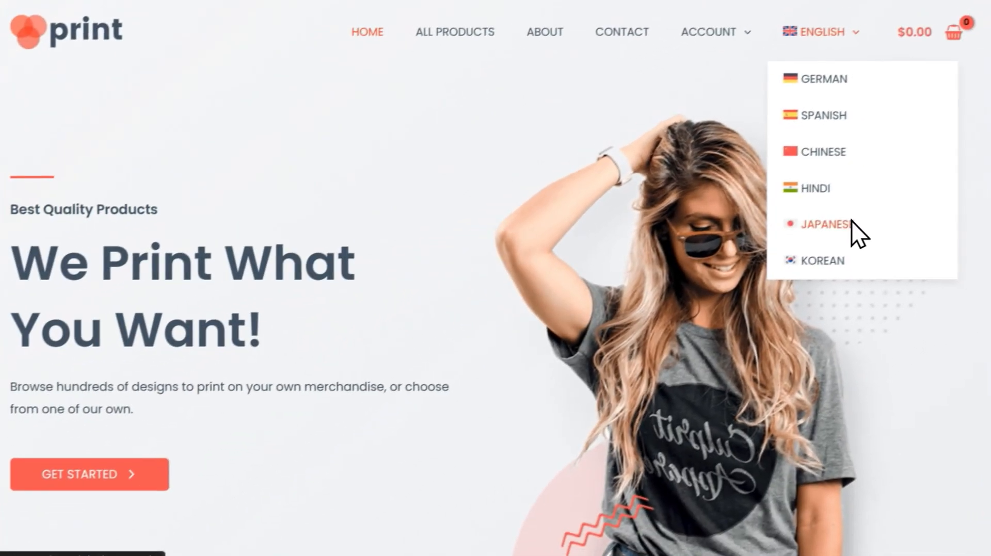
click(823, 224)
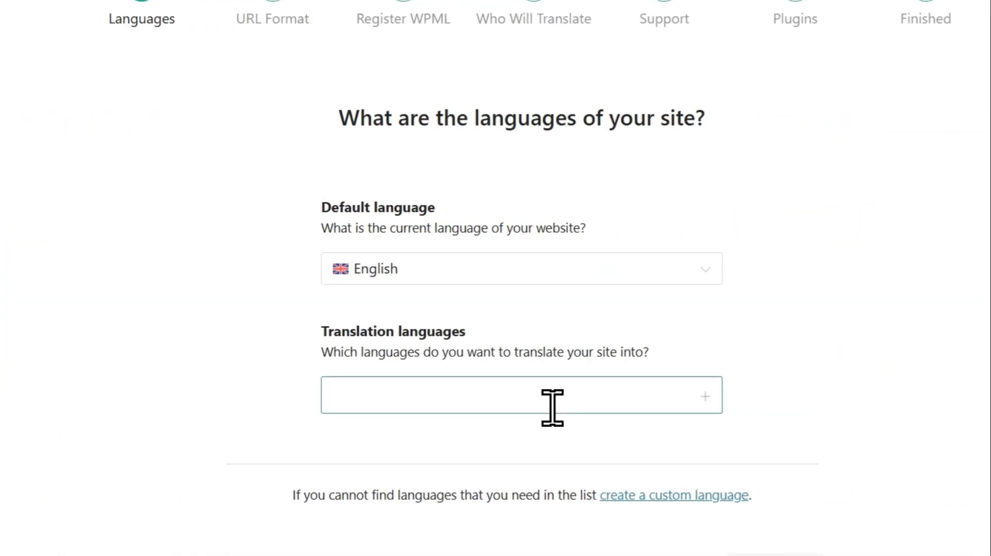
Step: Search the translation languages list for Spanish and German to add them
click(520, 396)
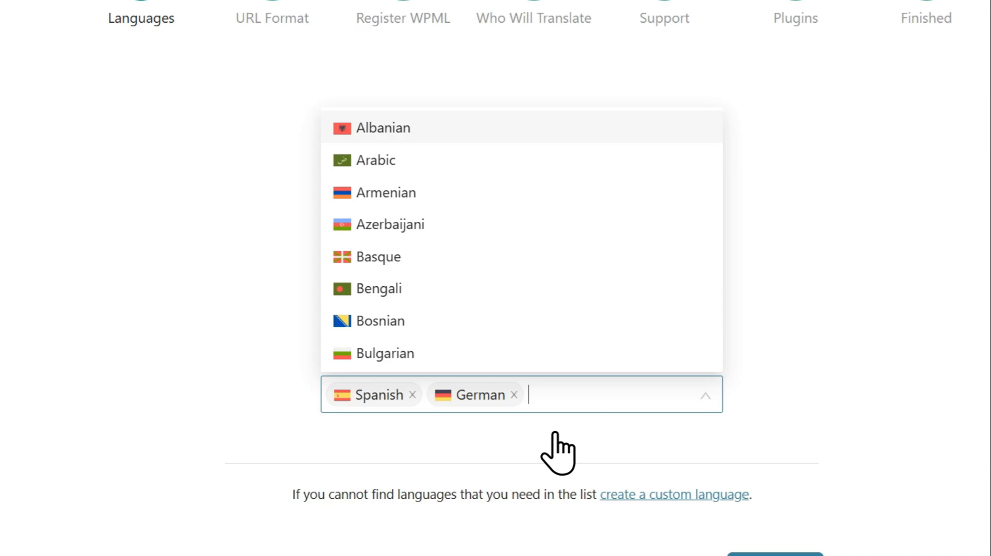
text(por)
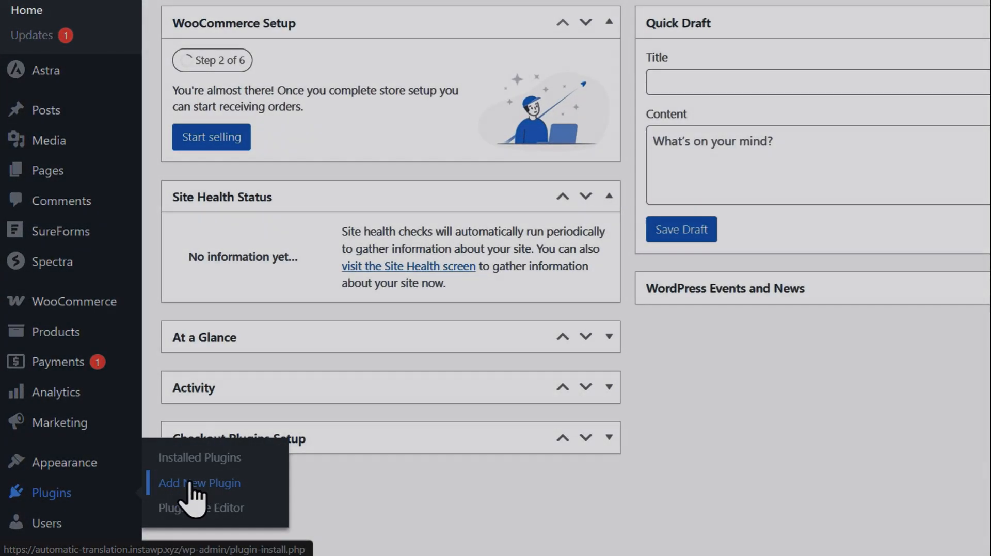
Step: Upload the sitepress WPML zip, install it and activate the plugin
click(199, 483)
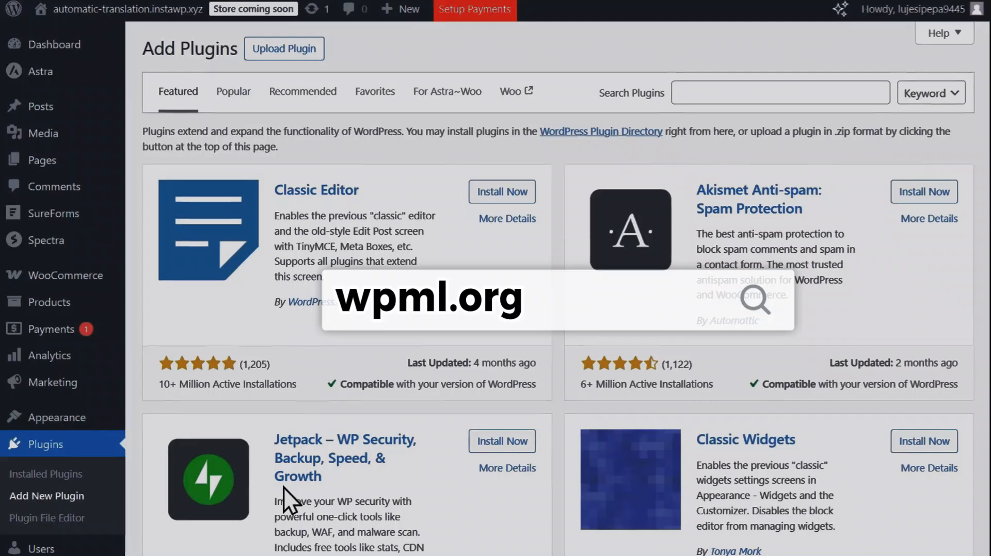
click(283, 48)
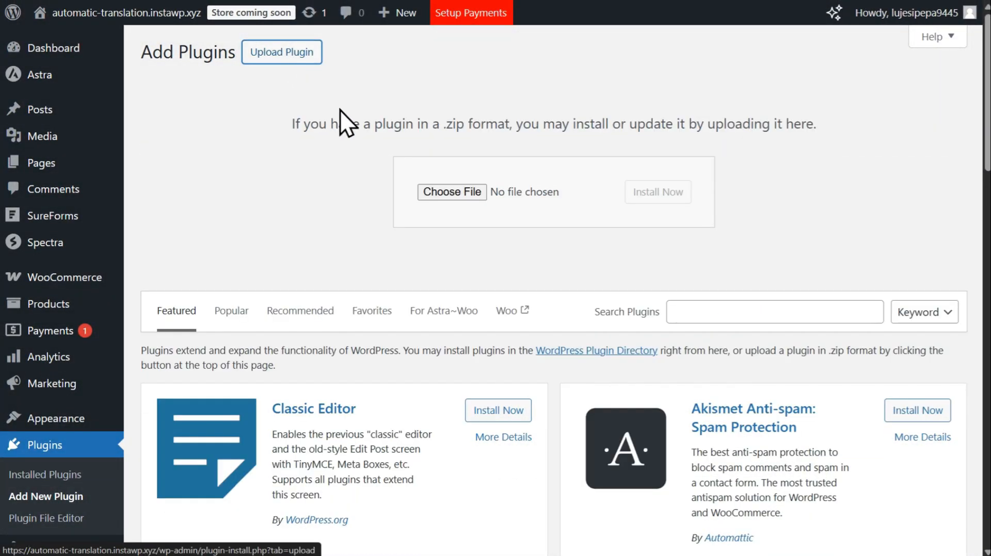
click(451, 192)
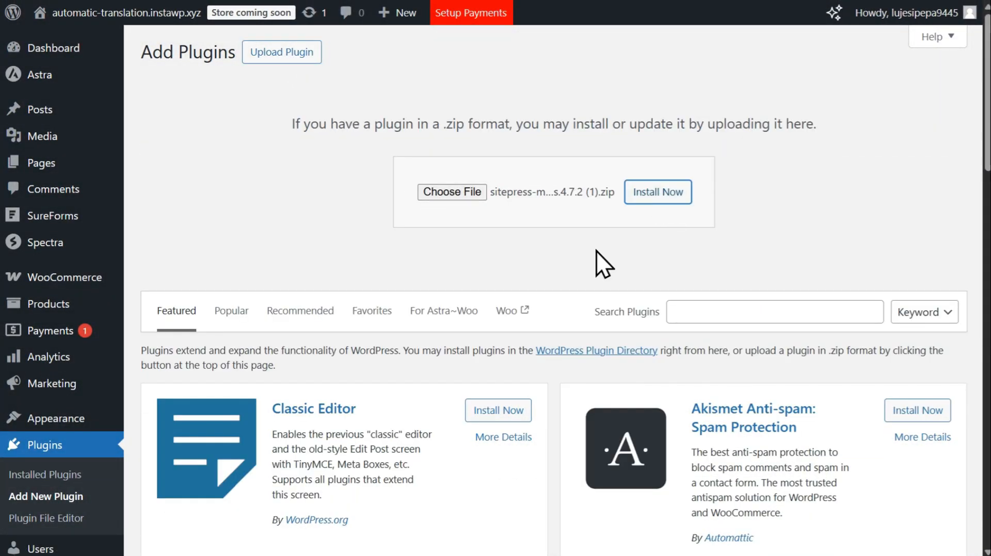
click(657, 192)
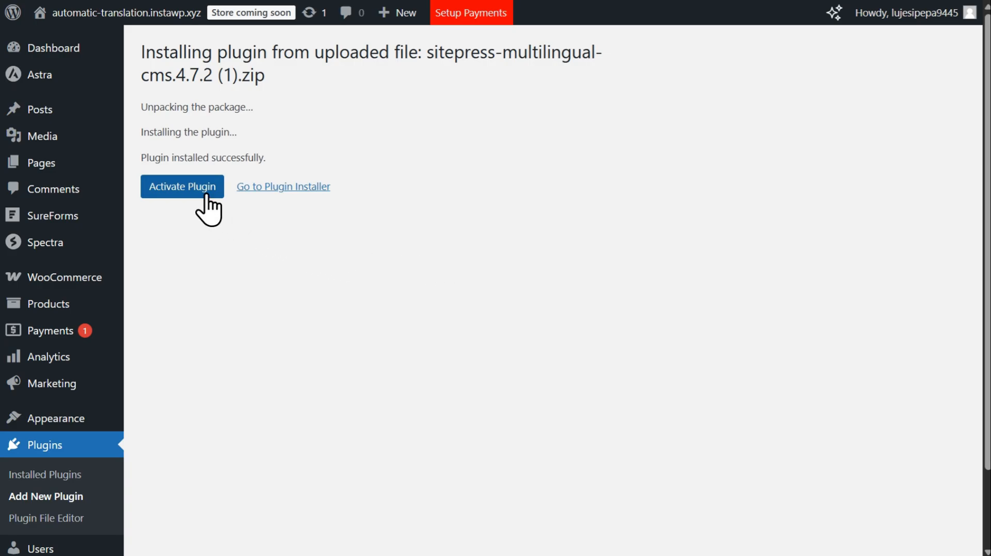
click(181, 185)
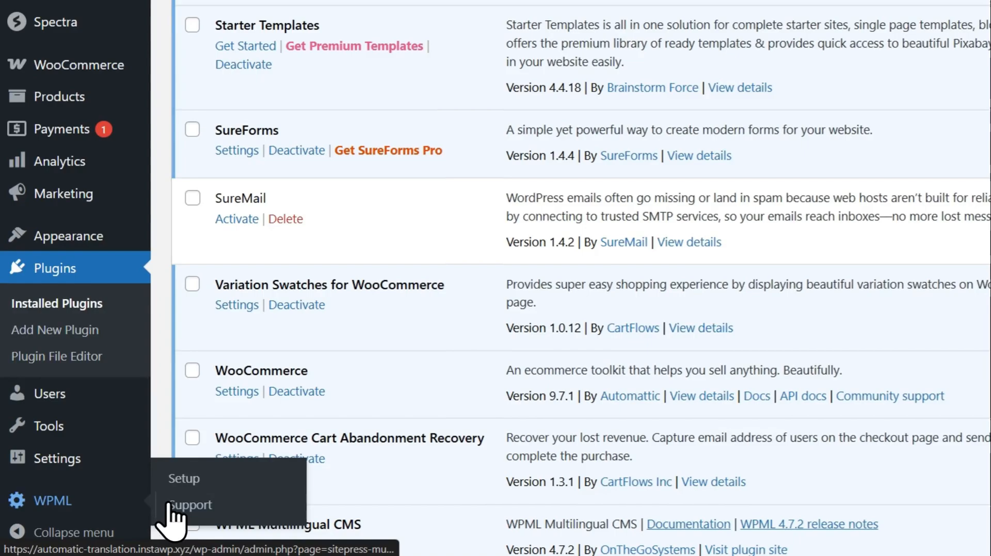
Step: Start the WPML setup wizard, add German, and keep directory-based language URLs
click(183, 479)
text(ger)
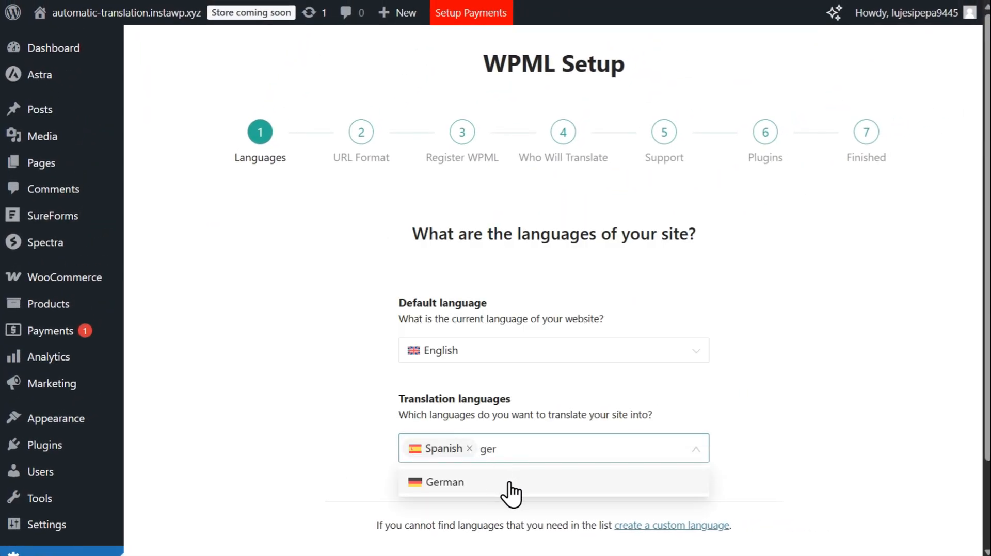
click(444, 482)
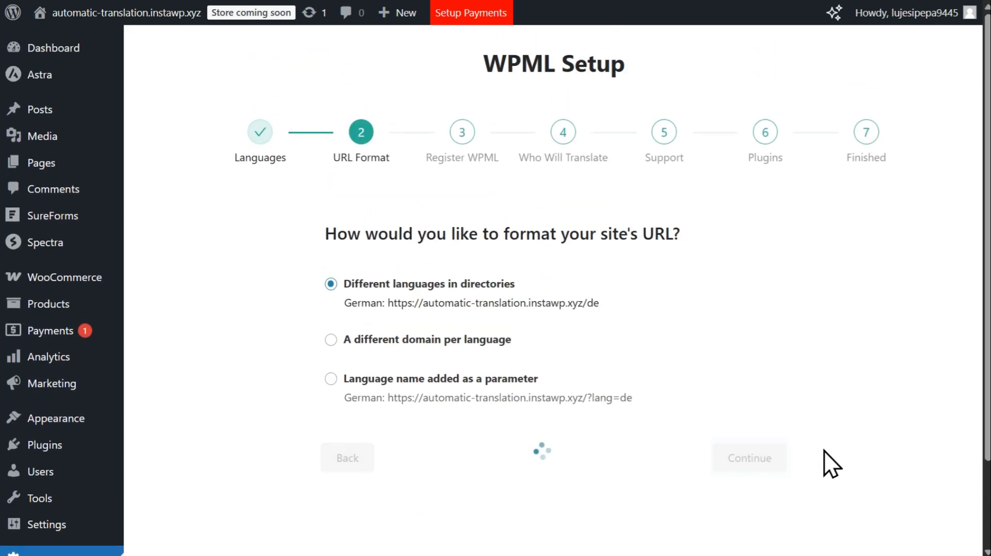
click(749, 457)
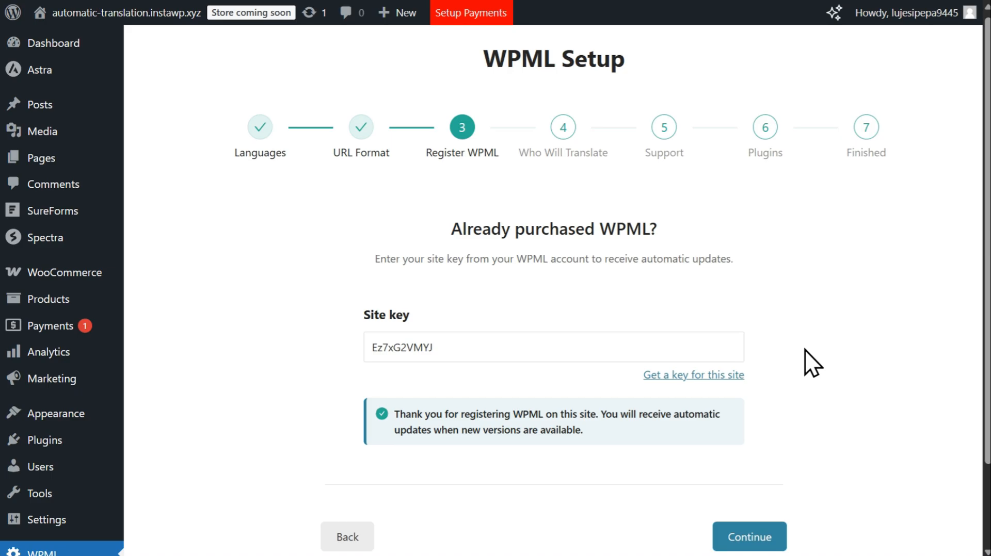
Step: Continue past registration and support, then install String Translation and WooCommerce Multilingual
click(749, 536)
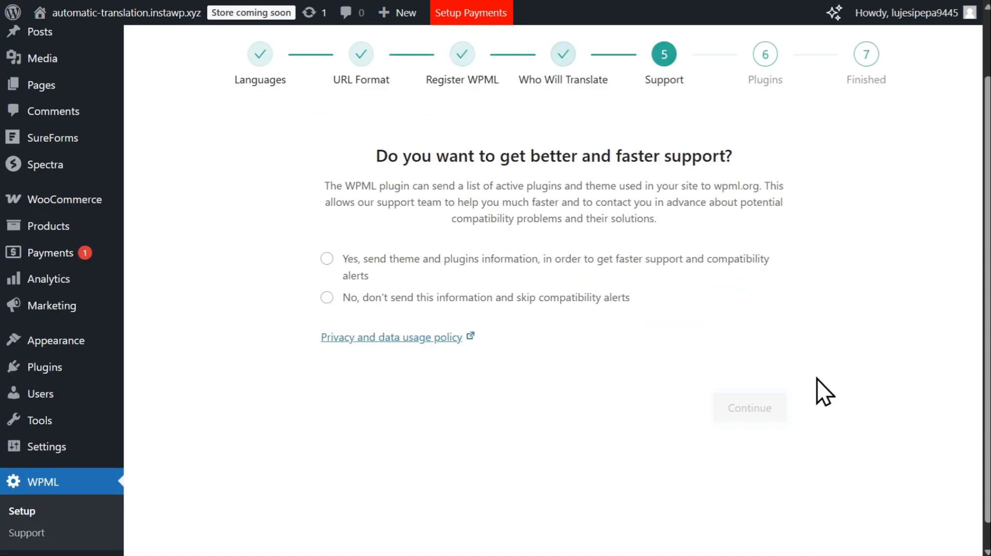
click(750, 408)
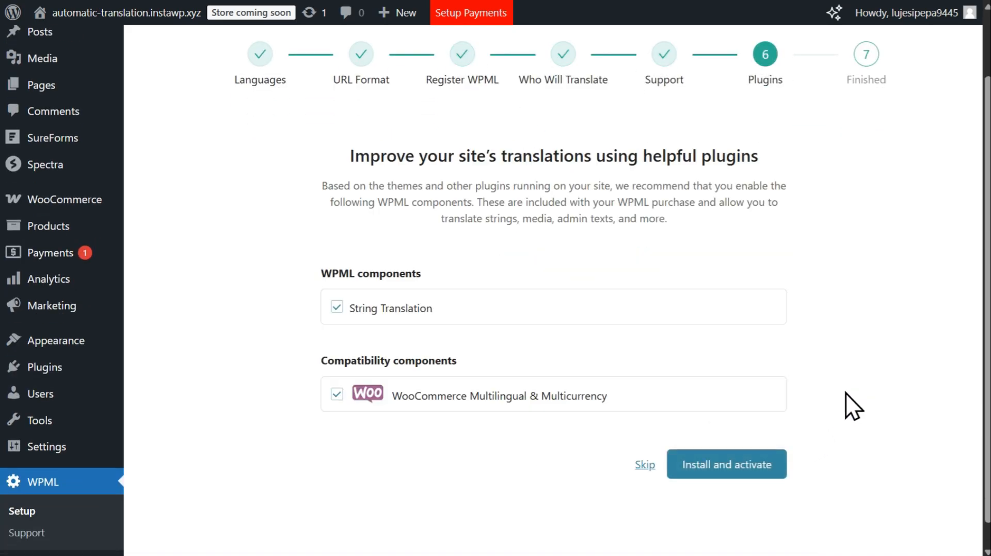
click(726, 465)
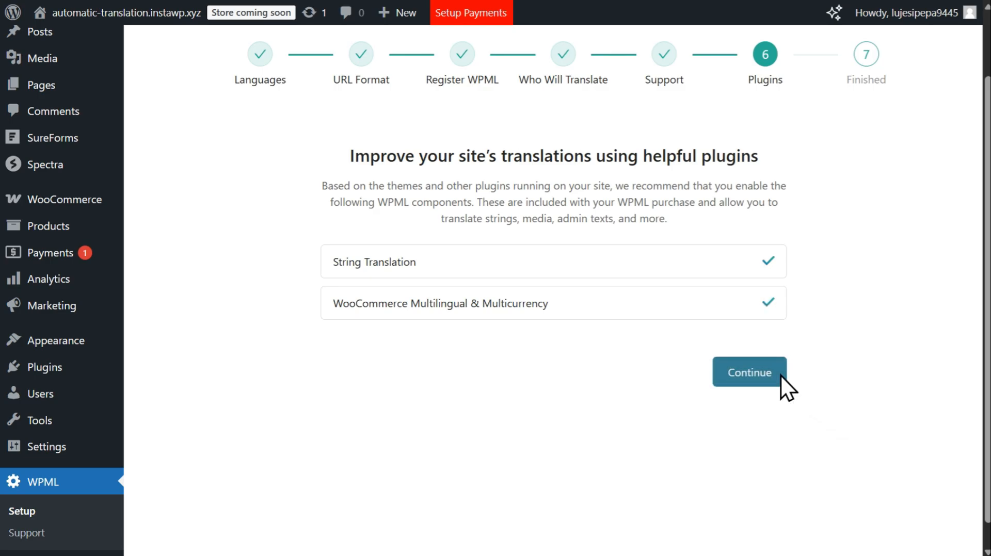
click(750, 372)
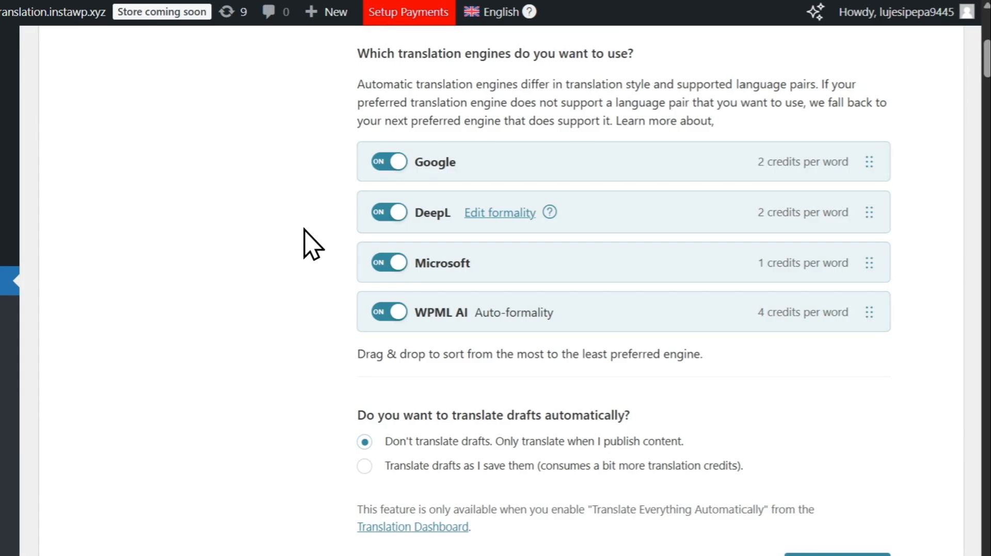
mouse_move(257, 310)
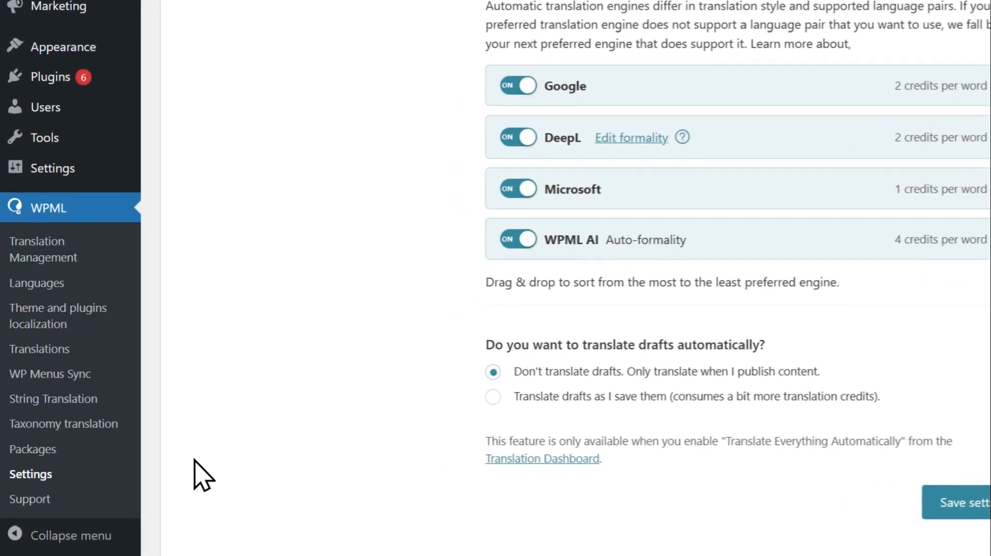
Step: Scroll the WPML settings to the translation engines with Google, DeepL, Microsoft and WPML AI enabled
scroll(up, 3)
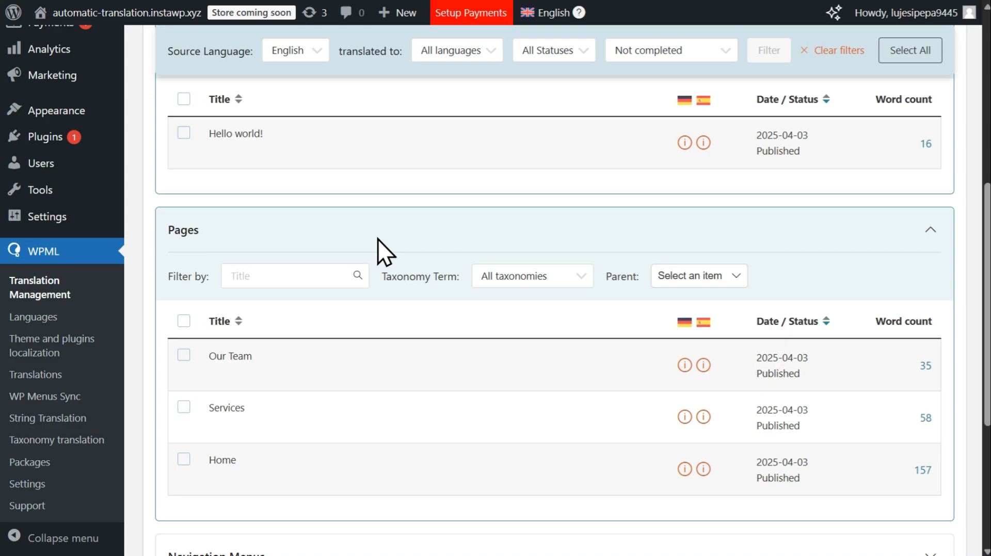
Step: Scroll through the Posts, Pages and Products lists awaiting German and Spanish translation
scroll(down, 3)
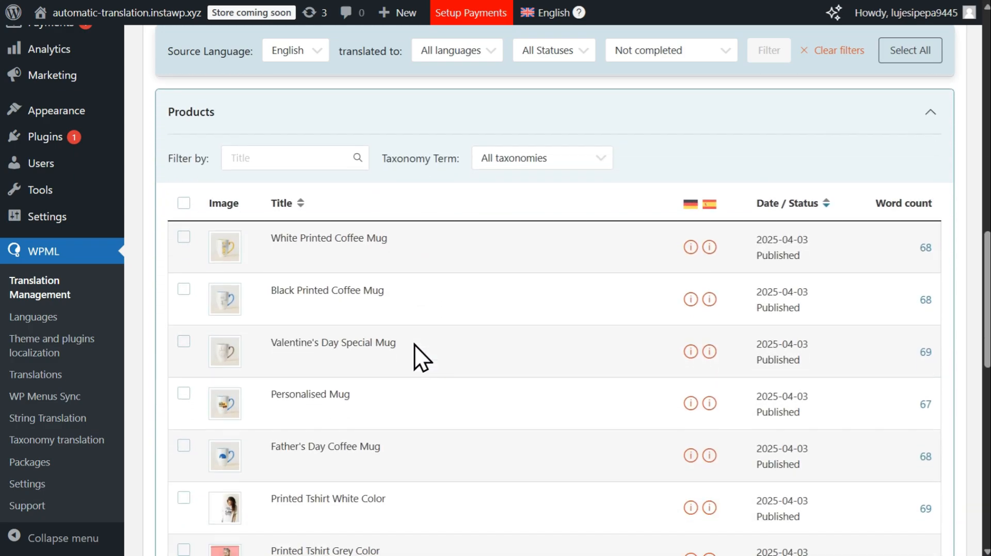
scroll(up, 3)
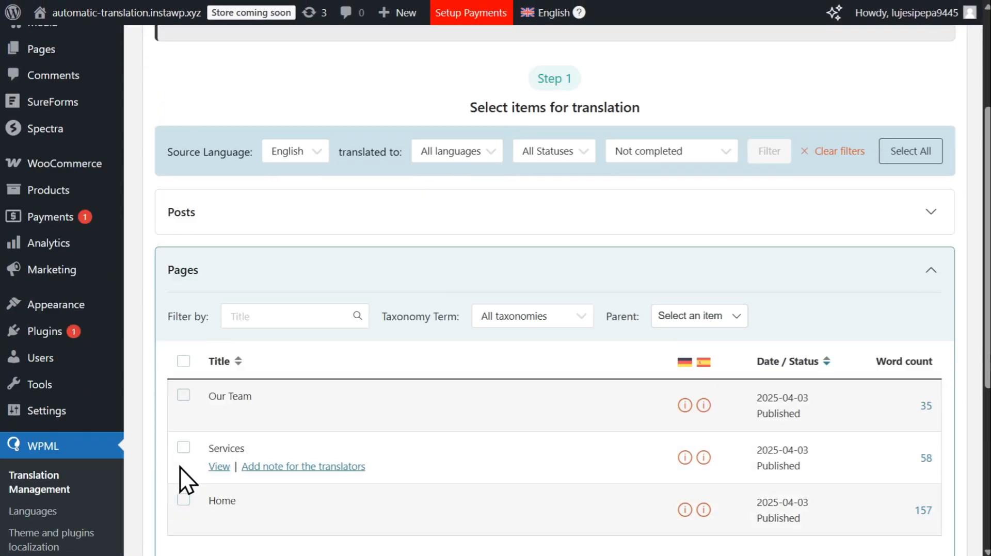
Step: Send the Home page for automatic translation into all languages, published without review
click(183, 501)
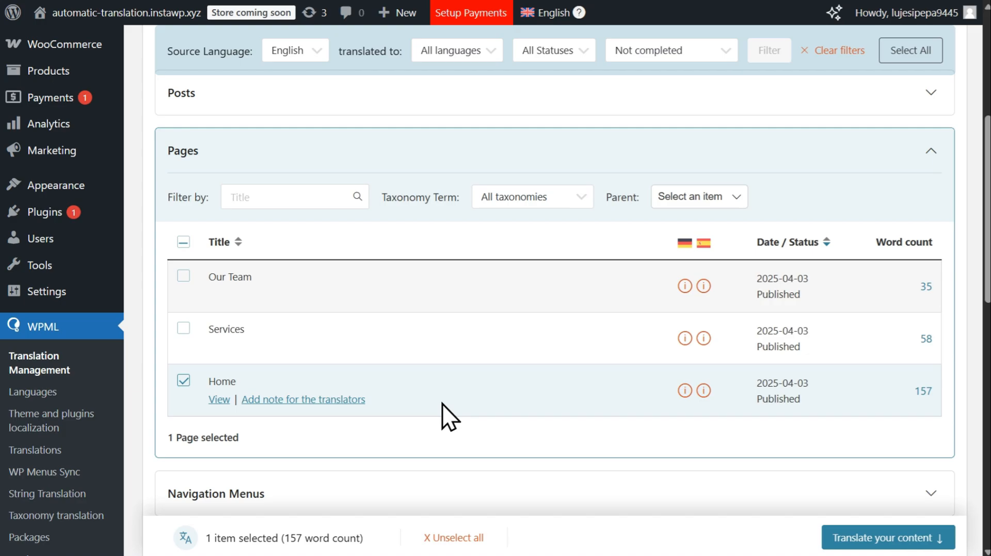
click(886, 538)
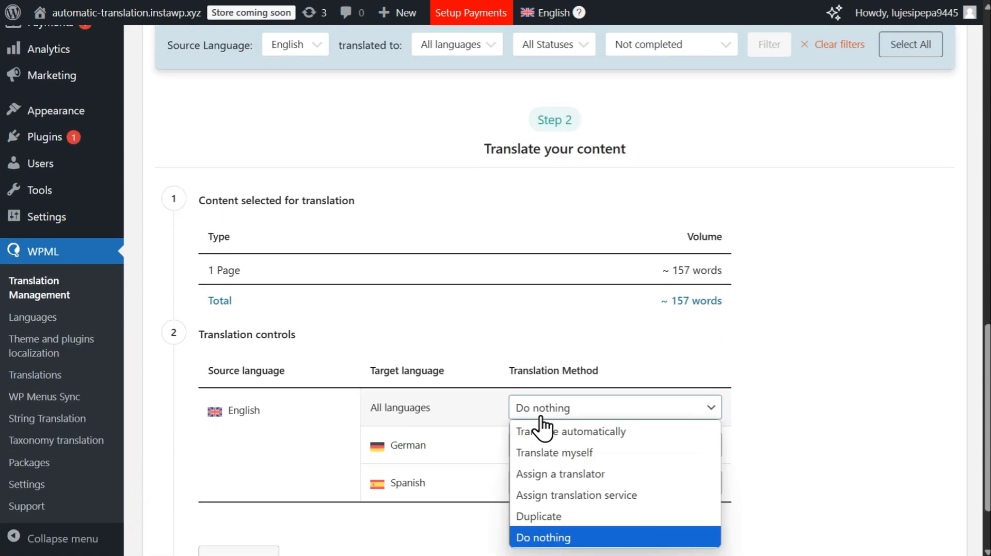
click(569, 432)
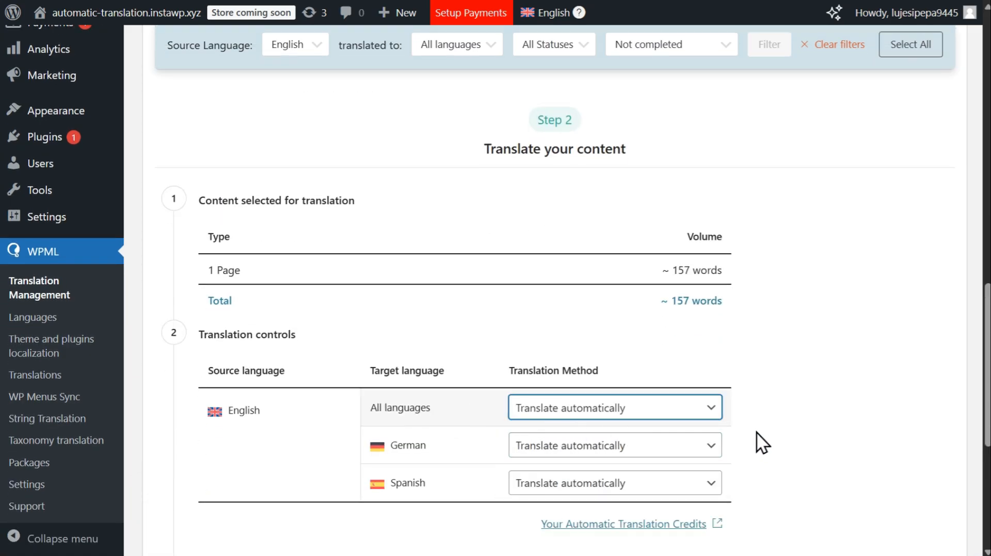
scroll(down, 3)
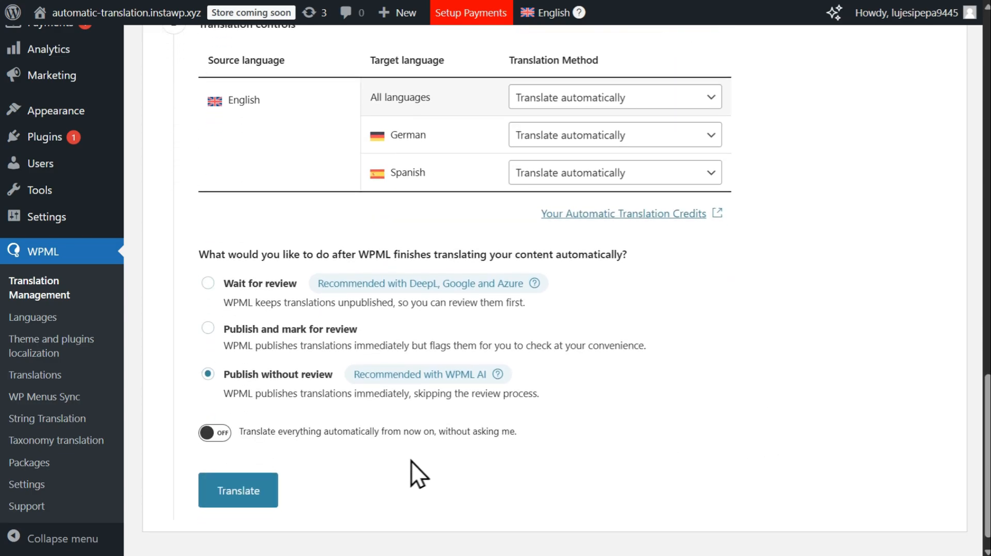
click(238, 491)
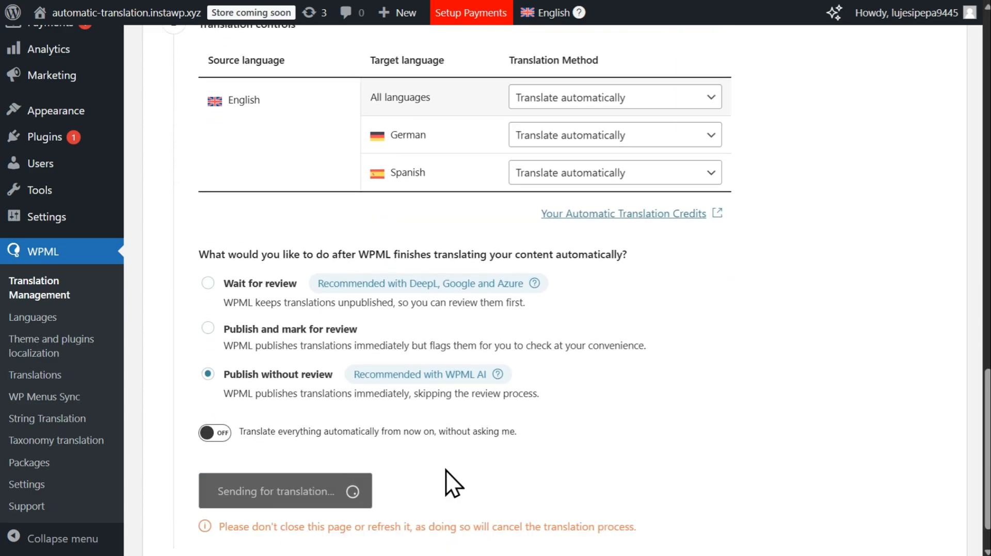
click(285, 492)
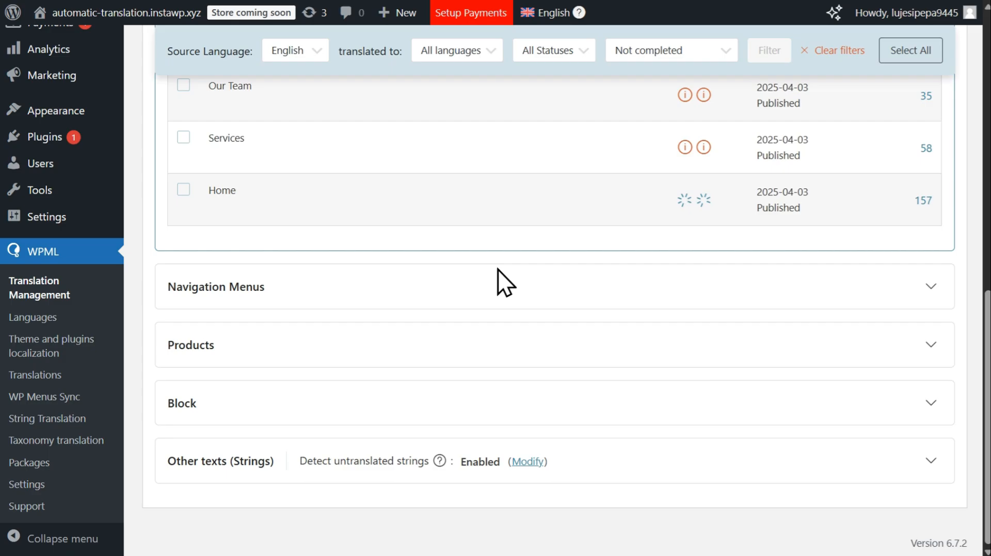
scroll(up, 3)
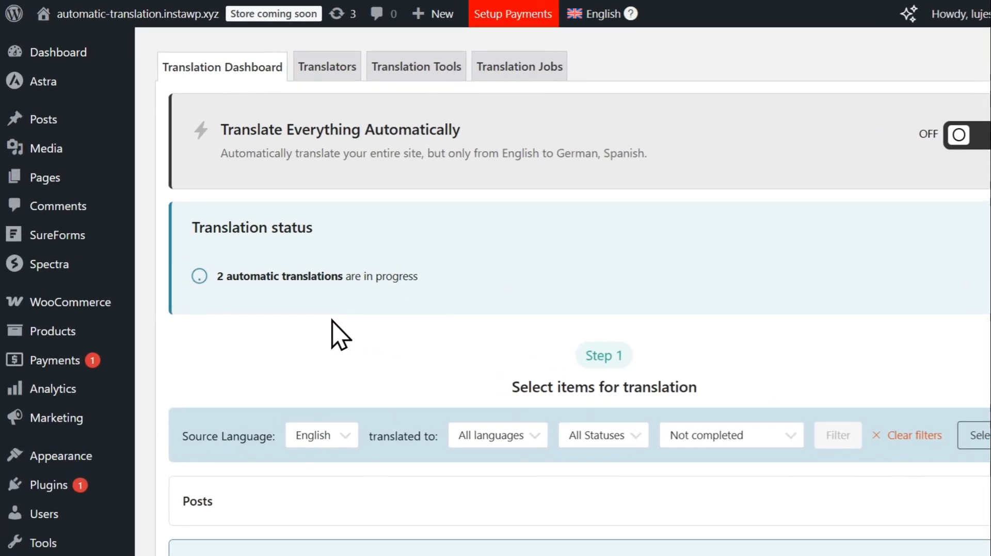
scroll(down, 3)
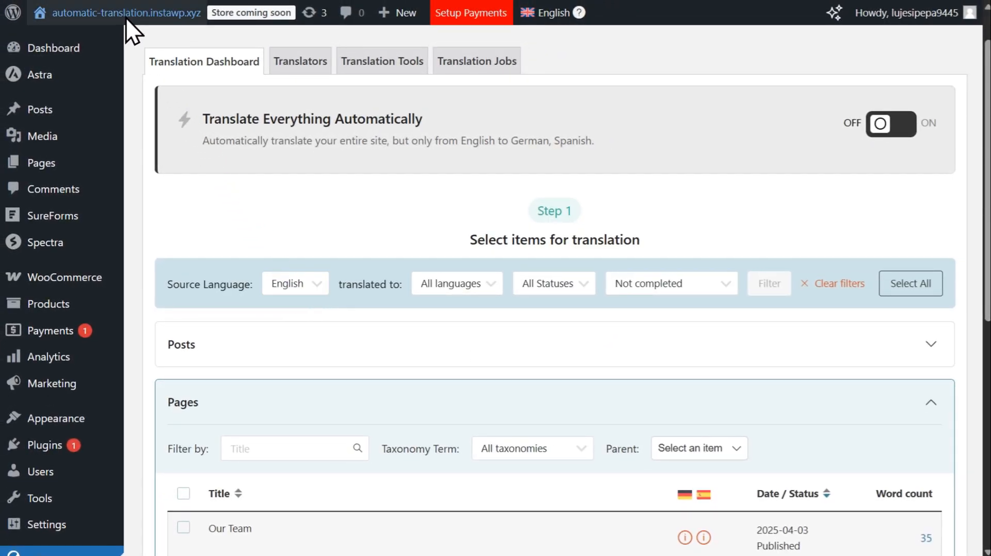
mouse_move(283, 173)
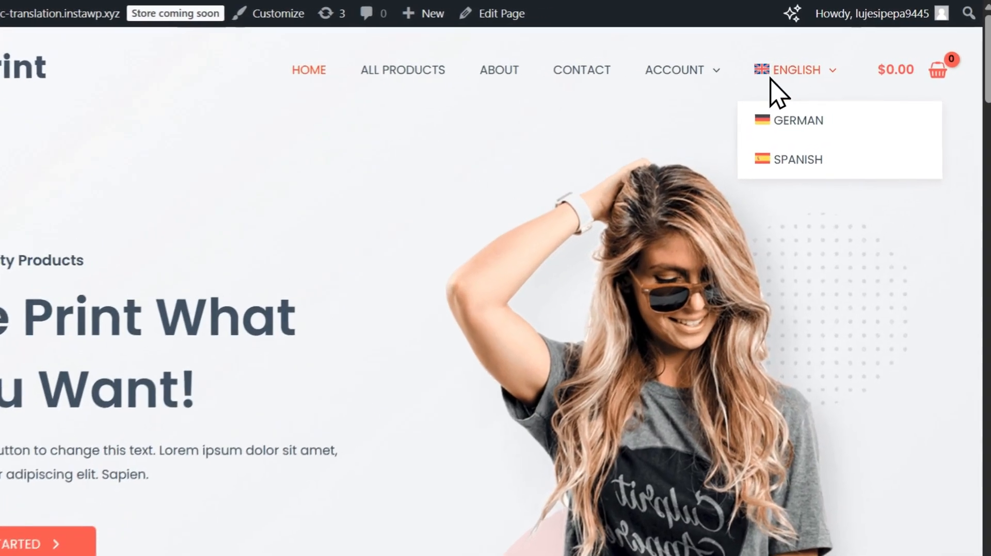
mouse_move(815, 183)
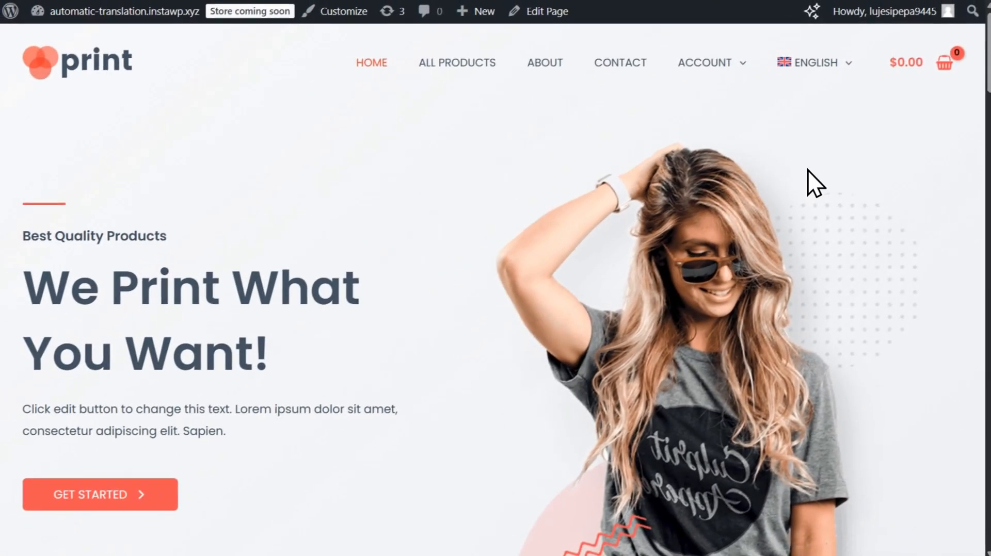
Step: View the live homepage in Español, then Deutsch, scrolling through the German version
click(814, 63)
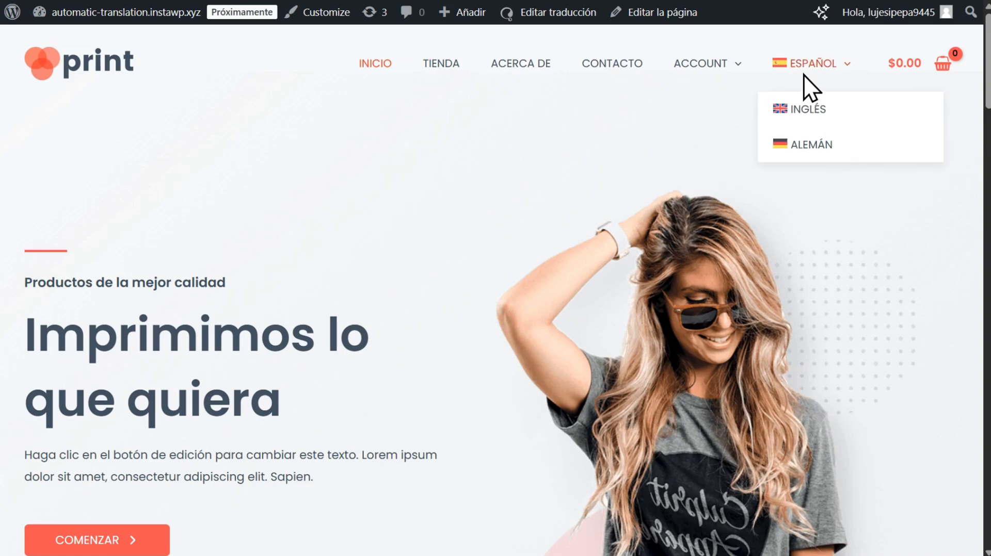
mouse_move(817, 176)
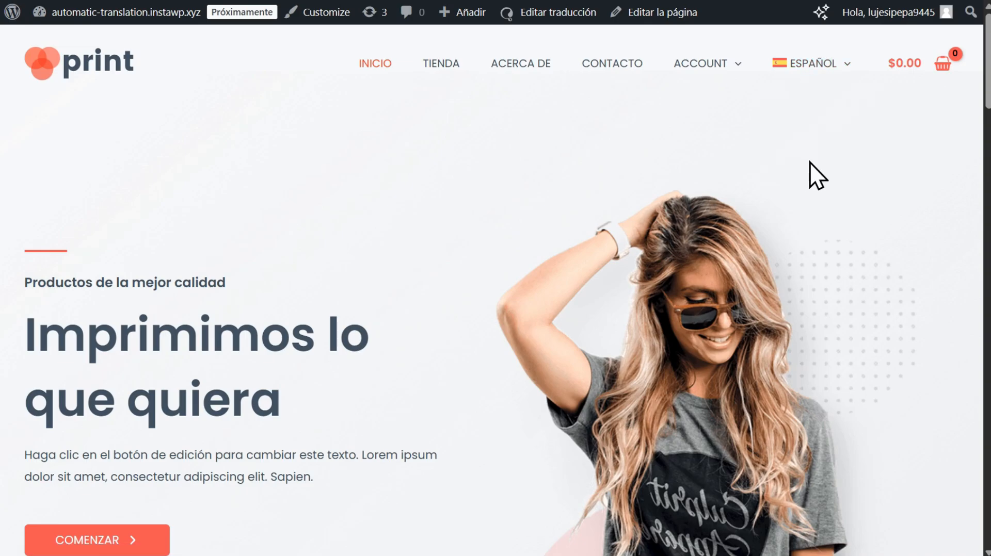
click(811, 63)
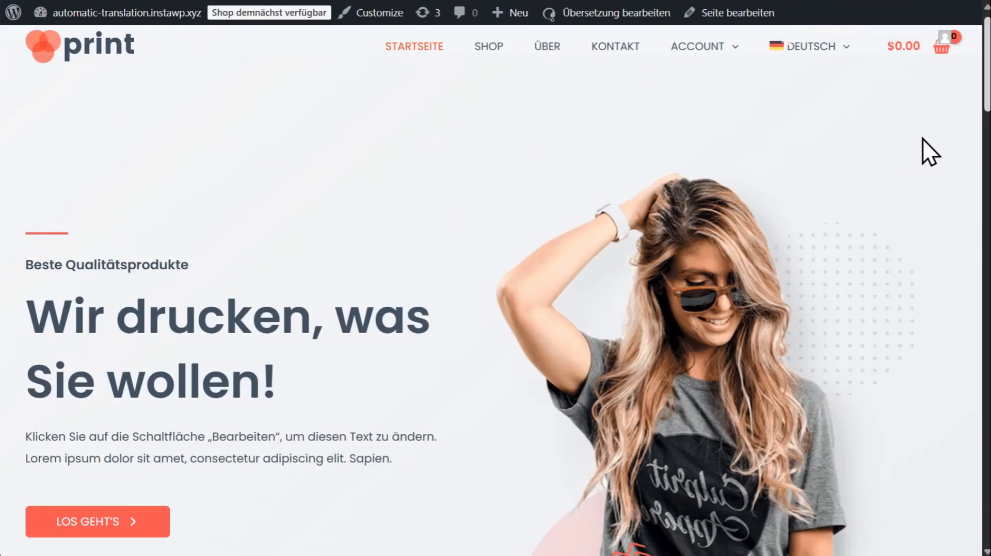
scroll(down, 3)
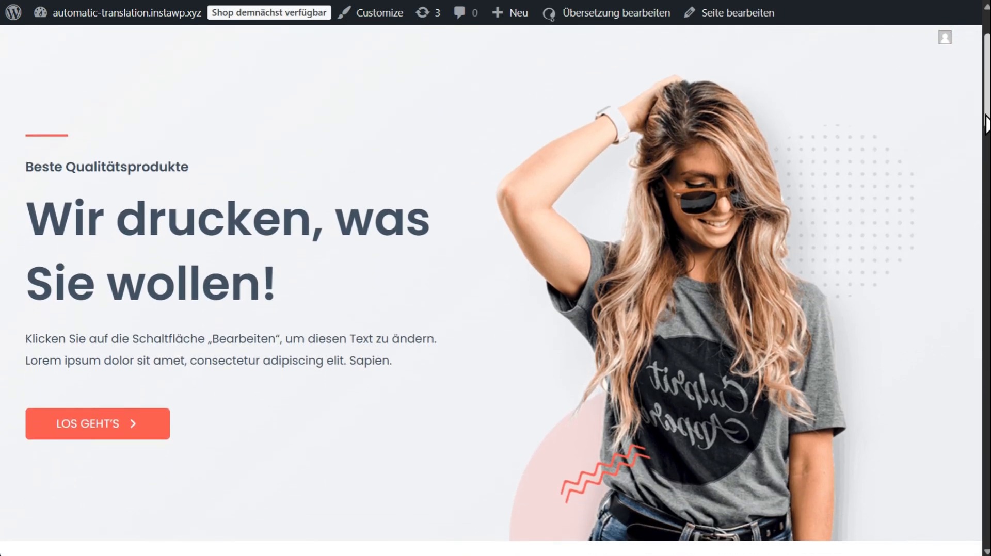
scroll(down, 3)
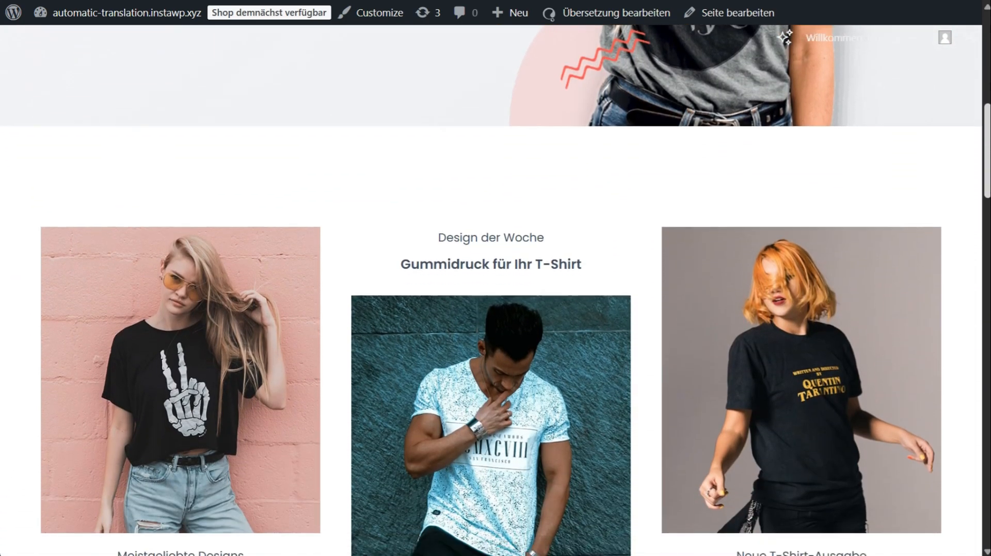
scroll(down, 3)
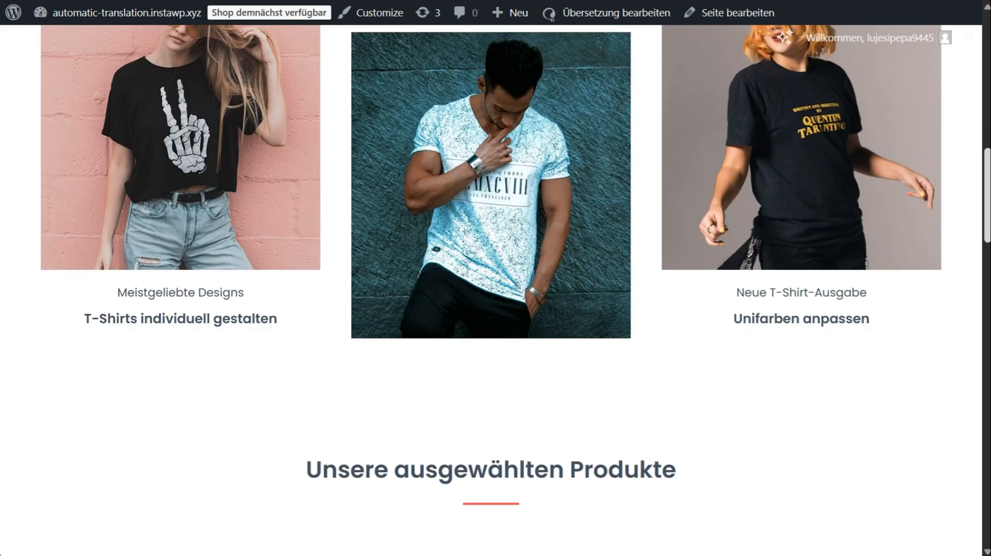
scroll(down, 3)
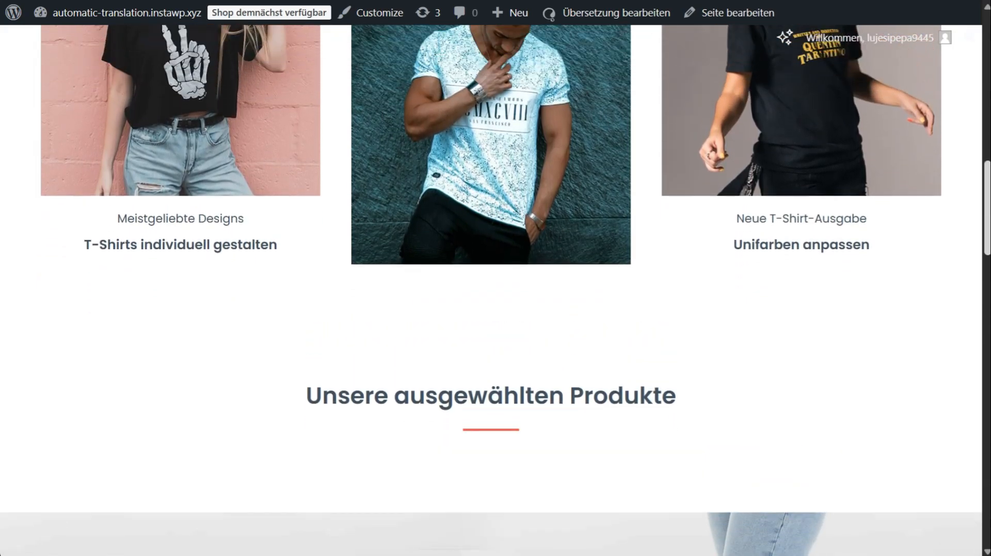
scroll(up, 3)
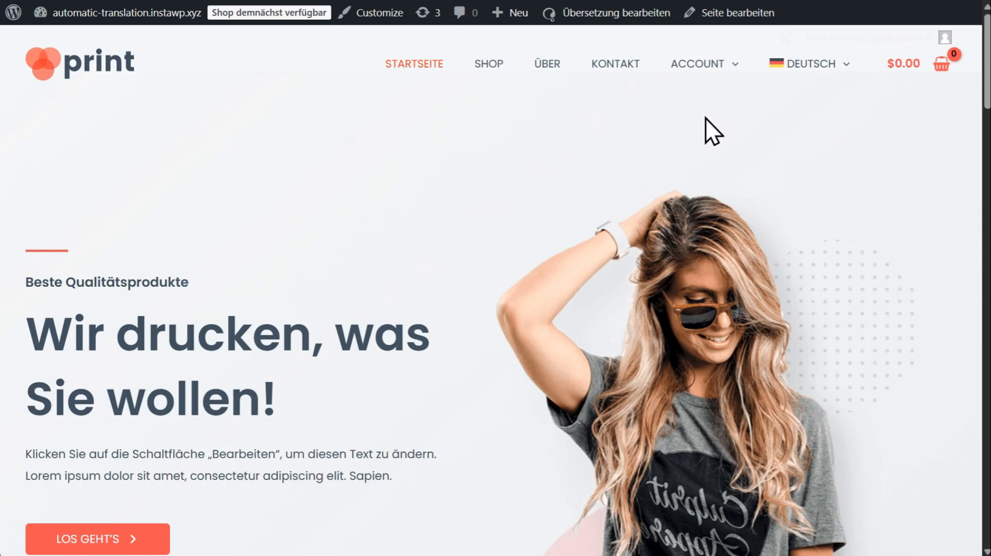
scroll(down, 3)
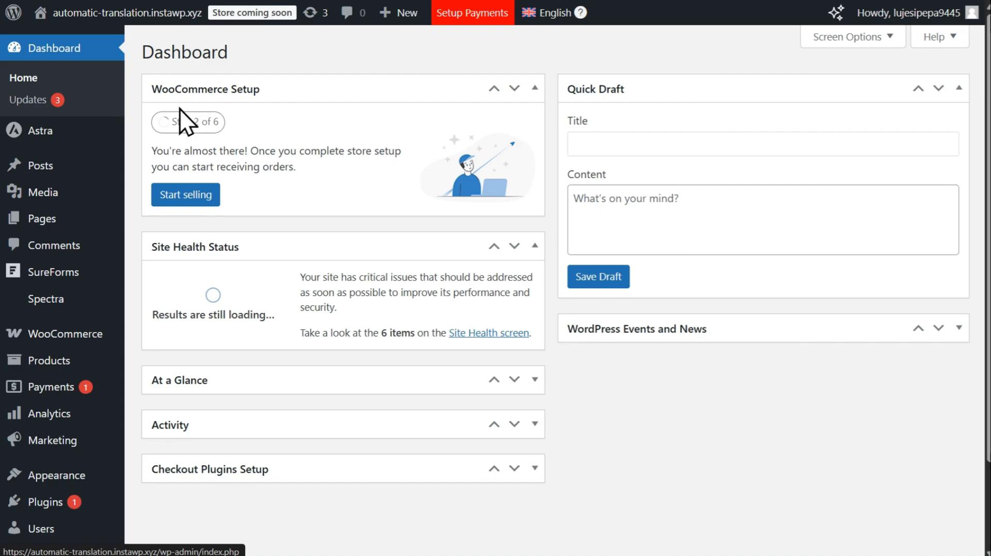
Step: Go to WPML Translations, where the German Home translation awaits review
scroll(down, 3)
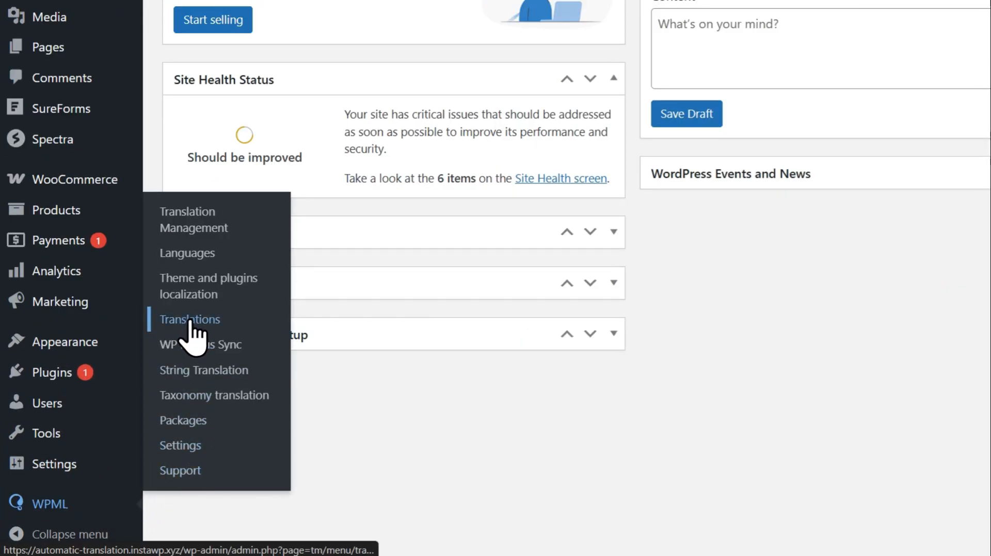
click(189, 319)
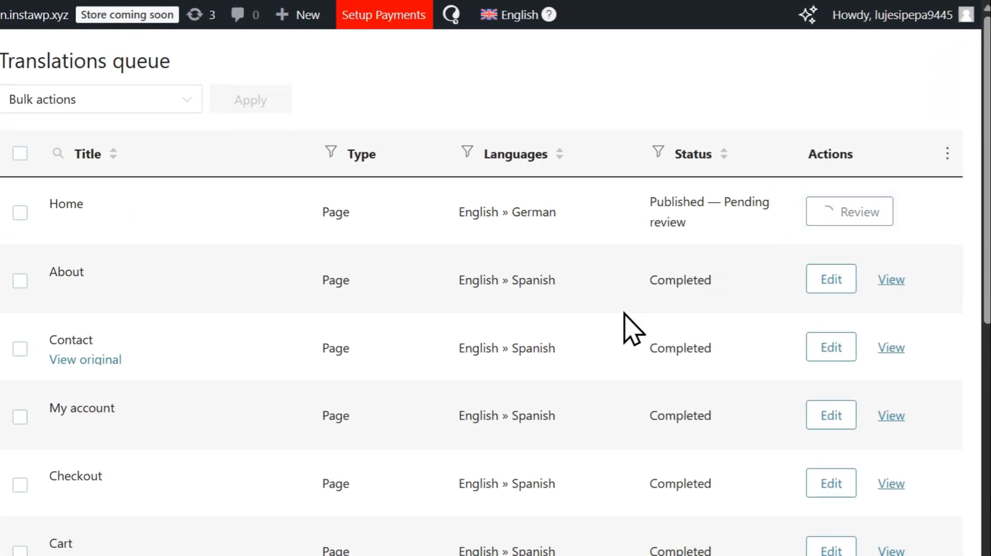
Step: Review the German Home page preview and start editing its translation
click(849, 210)
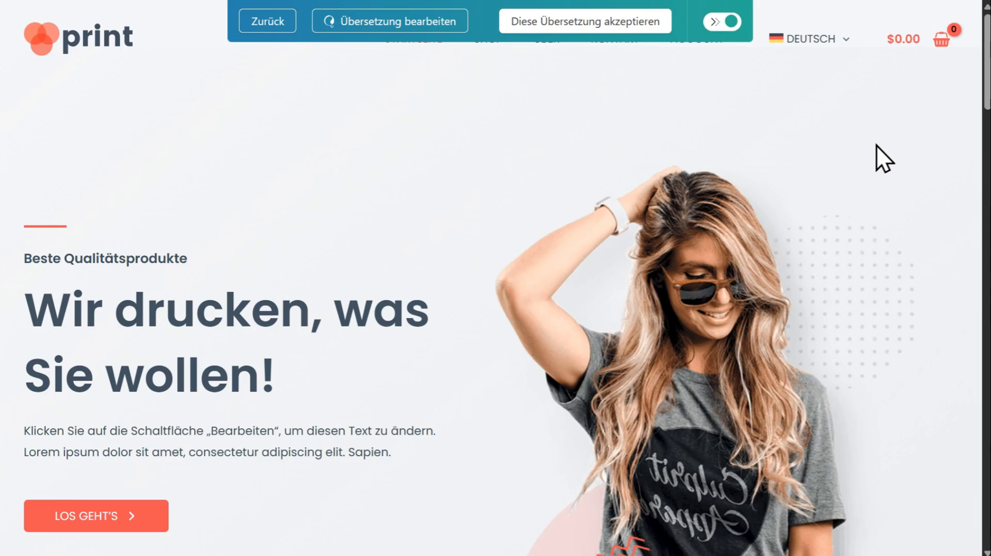
scroll(down, 3)
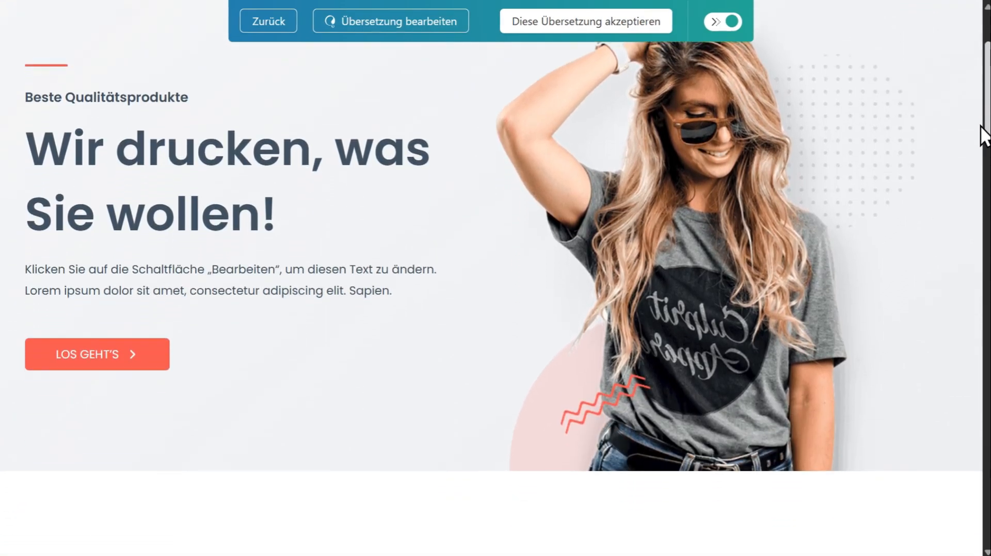
scroll(down, 3)
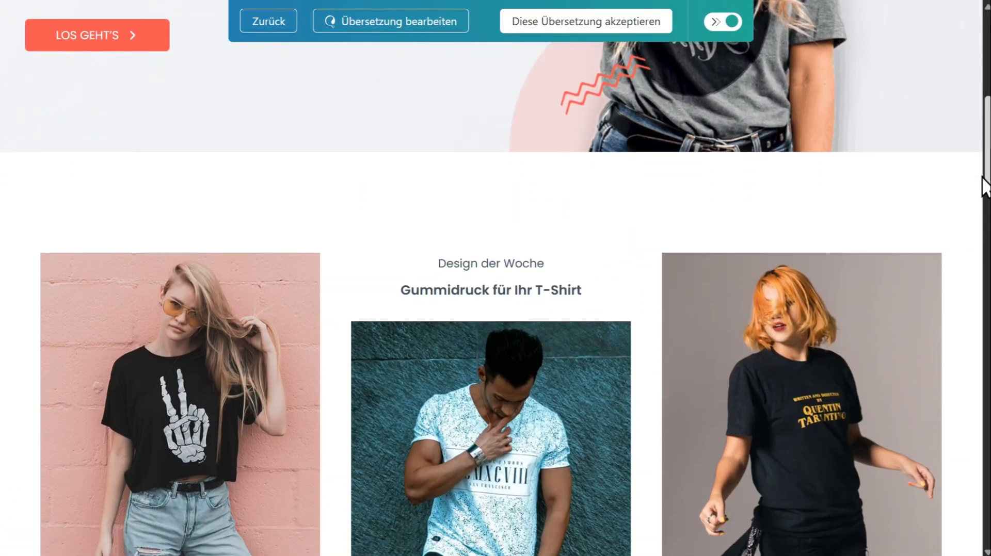
scroll(up, 3)
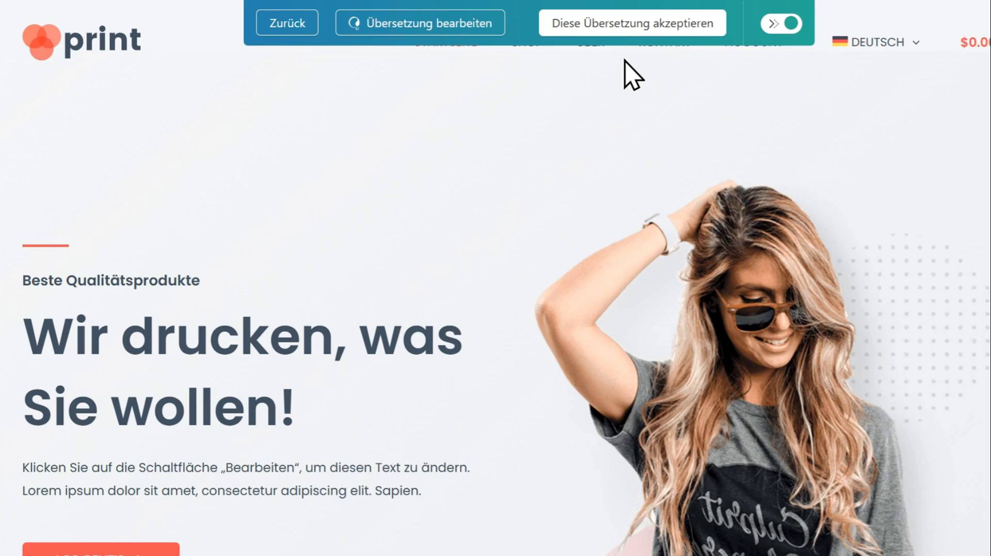
mouse_move(428, 50)
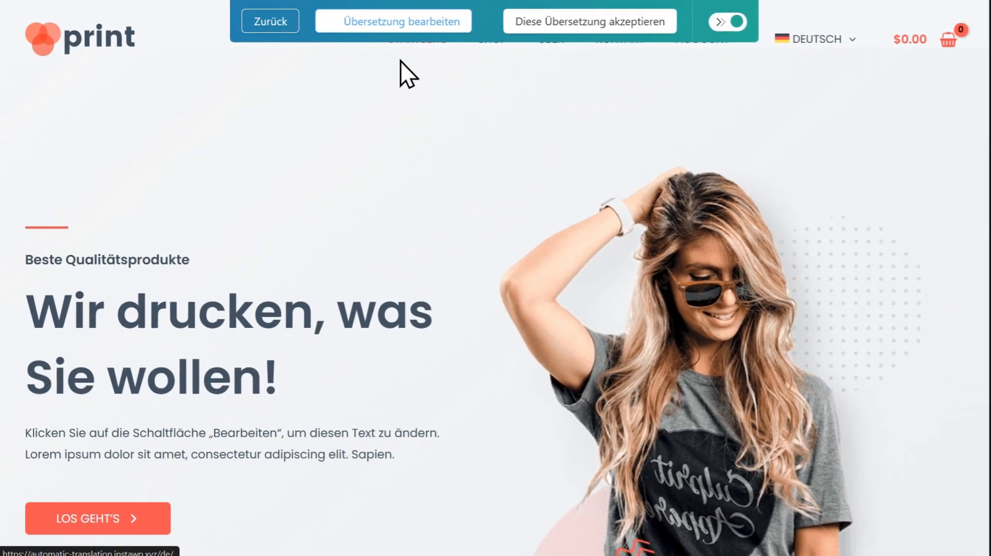
click(391, 21)
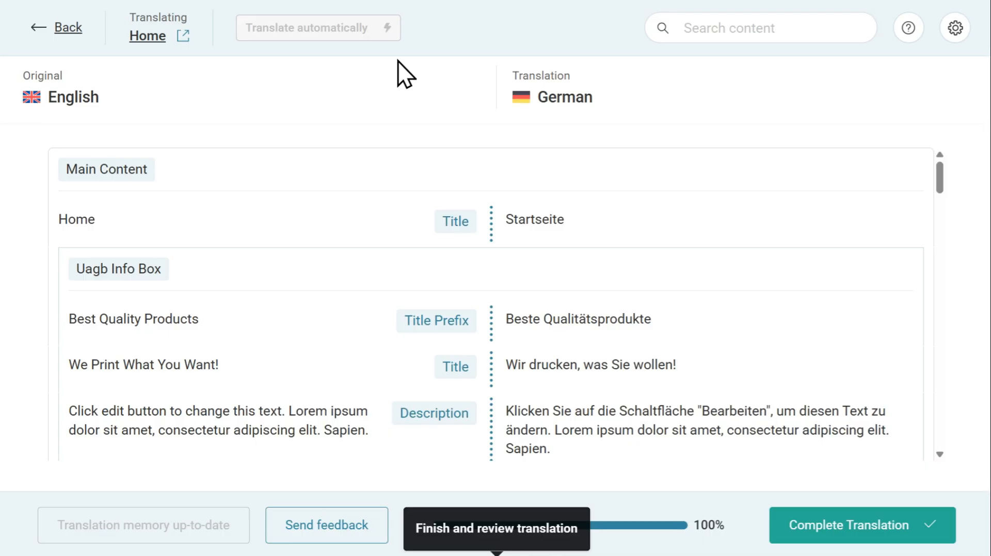
mouse_move(414, 98)
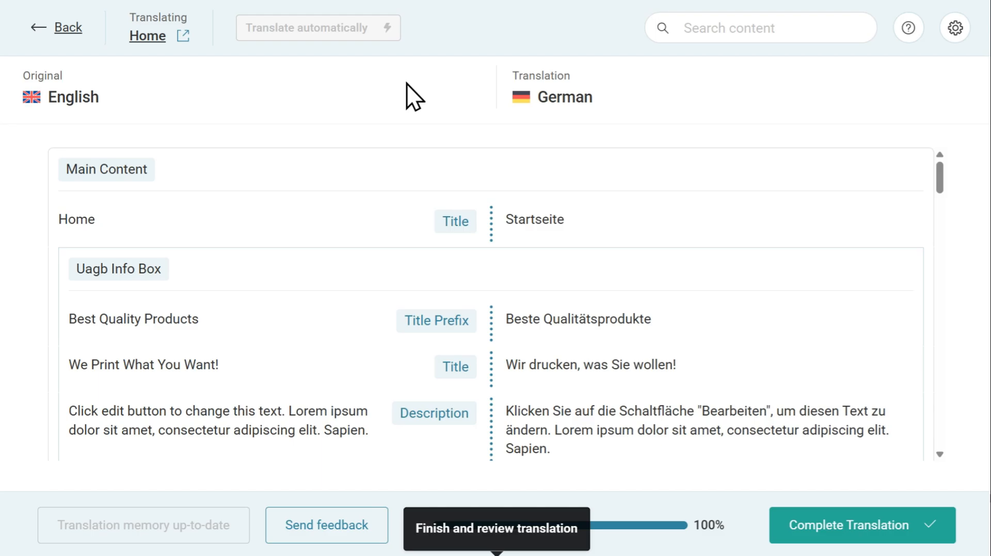
Step: Change the German headline to 'Wir drucken, was Sie wollen' and complete the translation
click(590, 365)
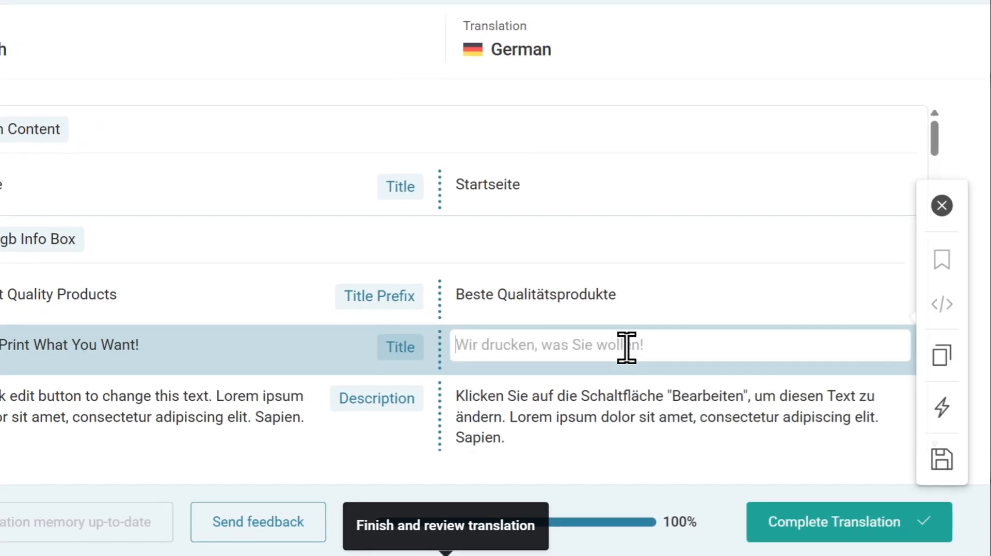
text(Wir drucken, was Sie wollen)
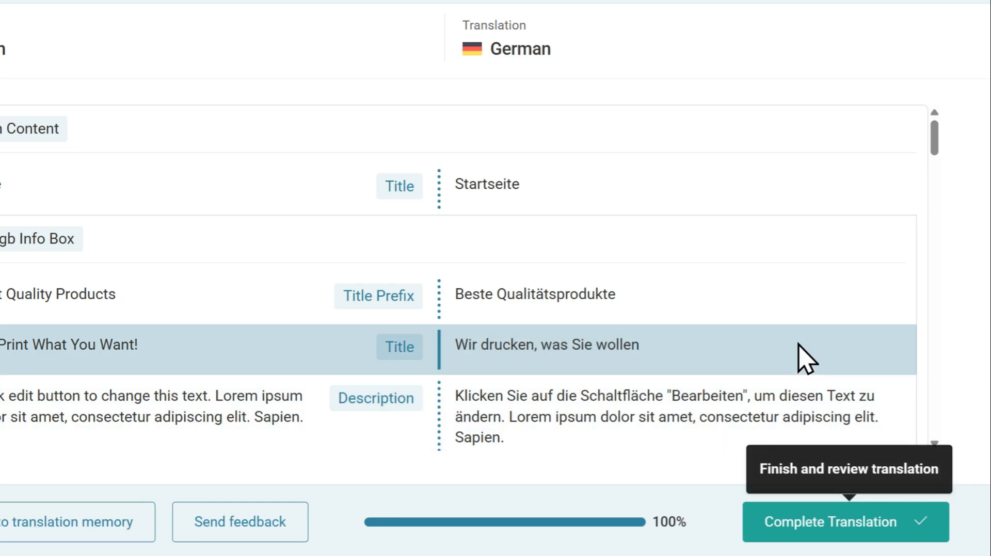
click(829, 521)
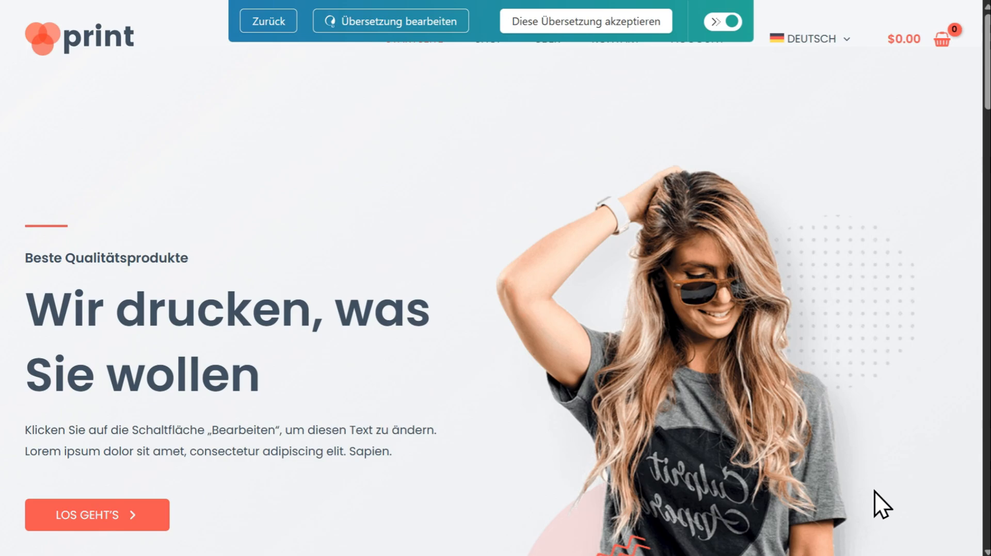
mouse_move(932, 238)
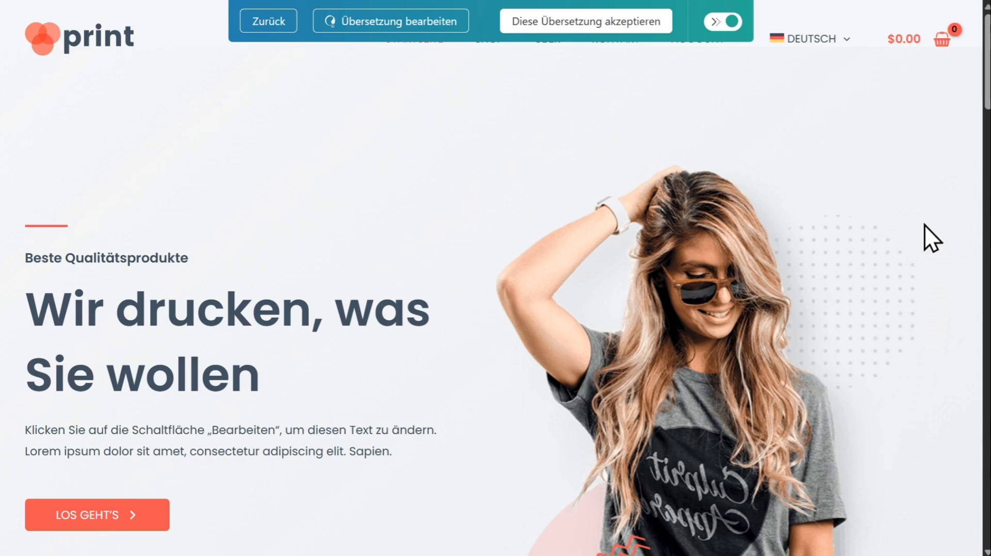
mouse_move(640, 68)
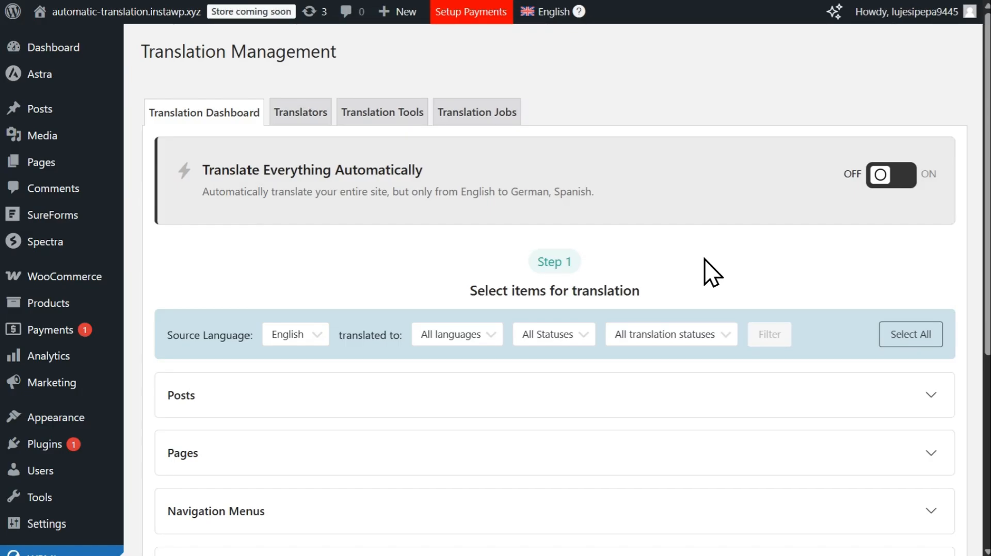
mouse_move(694, 268)
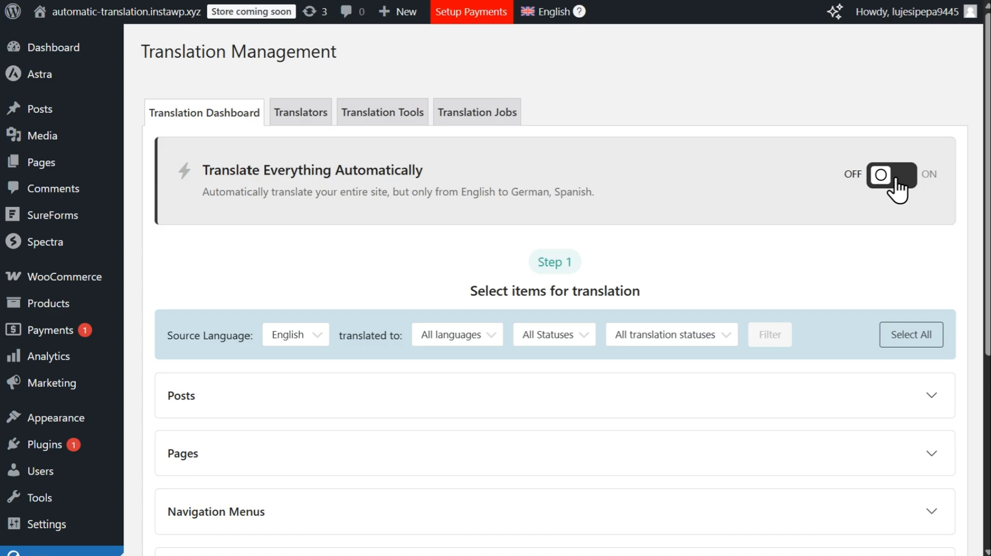
Step: Switch the Translate Everything Automatically toggle on from the Translation Dashboard
click(890, 175)
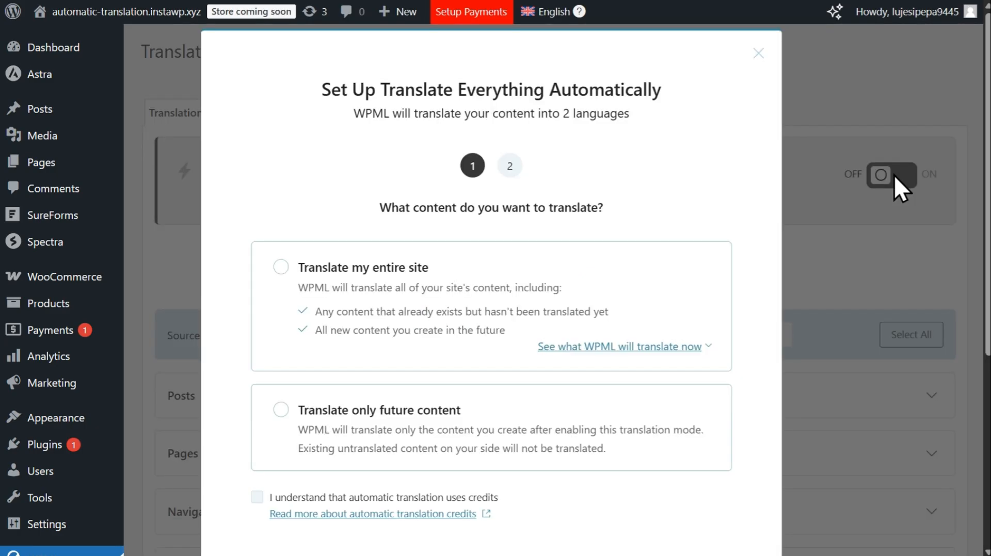
Step: Start automatic translation for future content only, keeping 'Publish and mark for review'
click(281, 410)
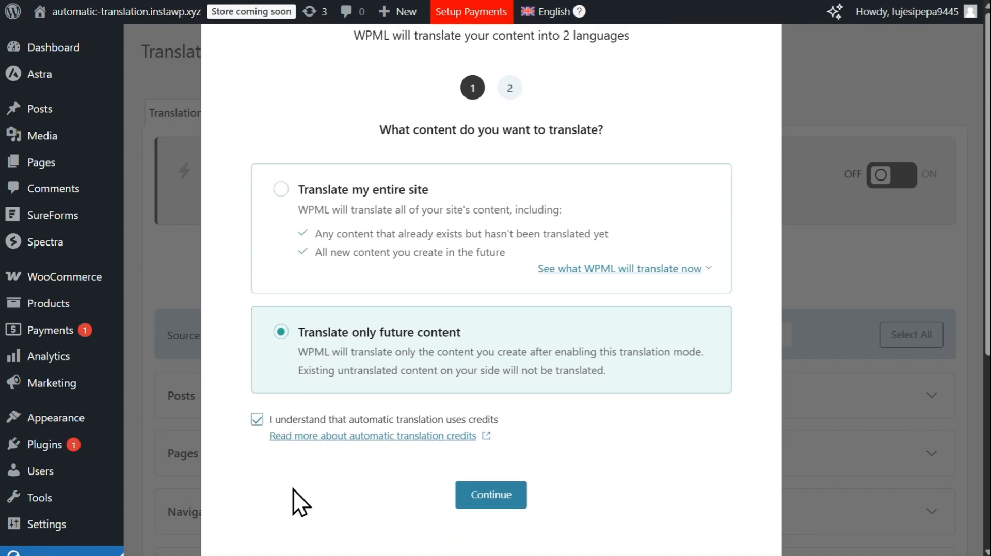
click(489, 494)
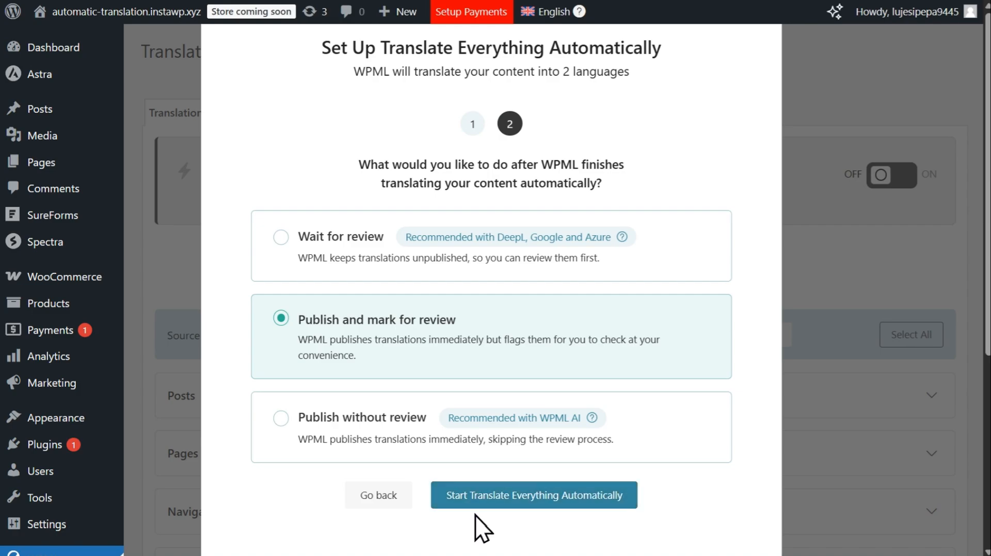
click(532, 495)
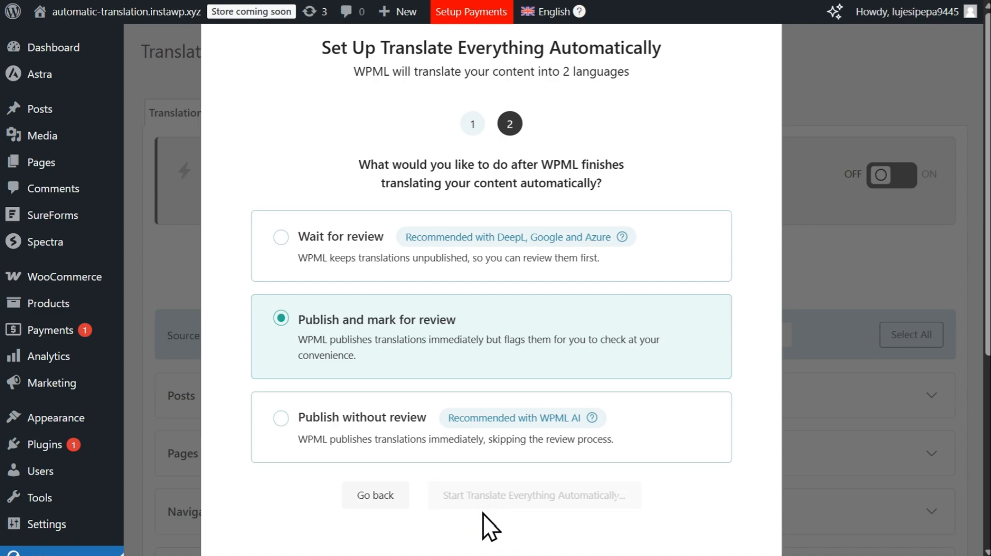
click(533, 495)
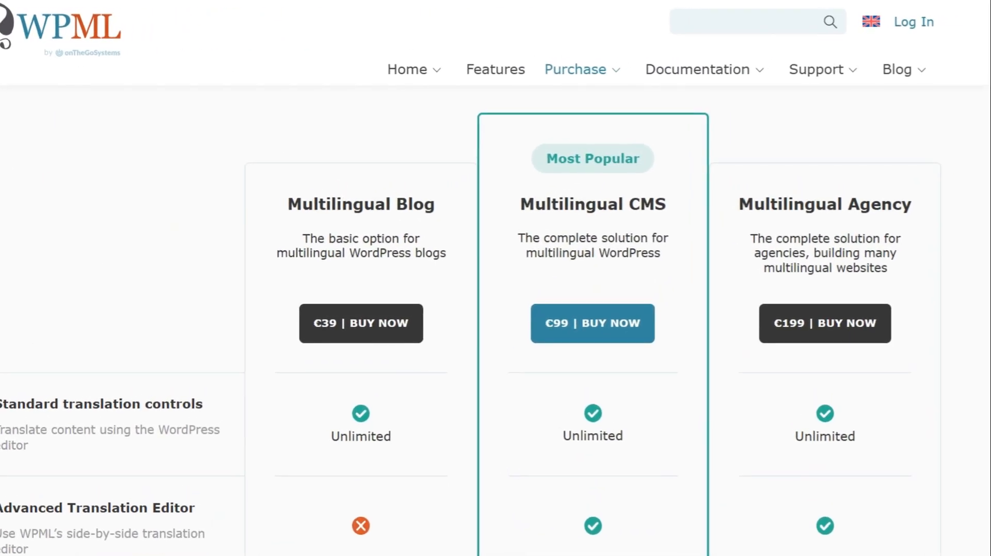
Step: Scroll through the WPML.org plan comparison down to the translation price simulator
scroll(down, 3)
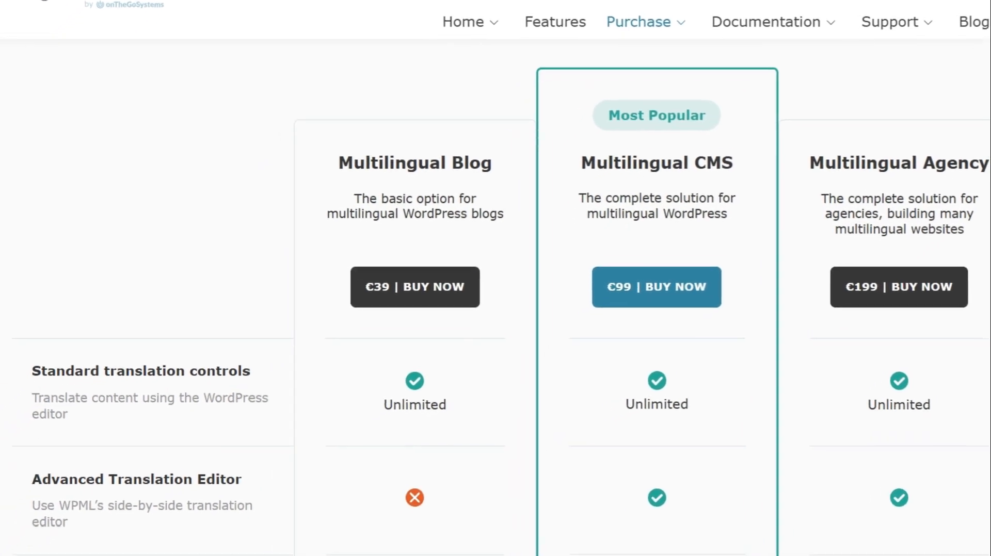
scroll(down, 3)
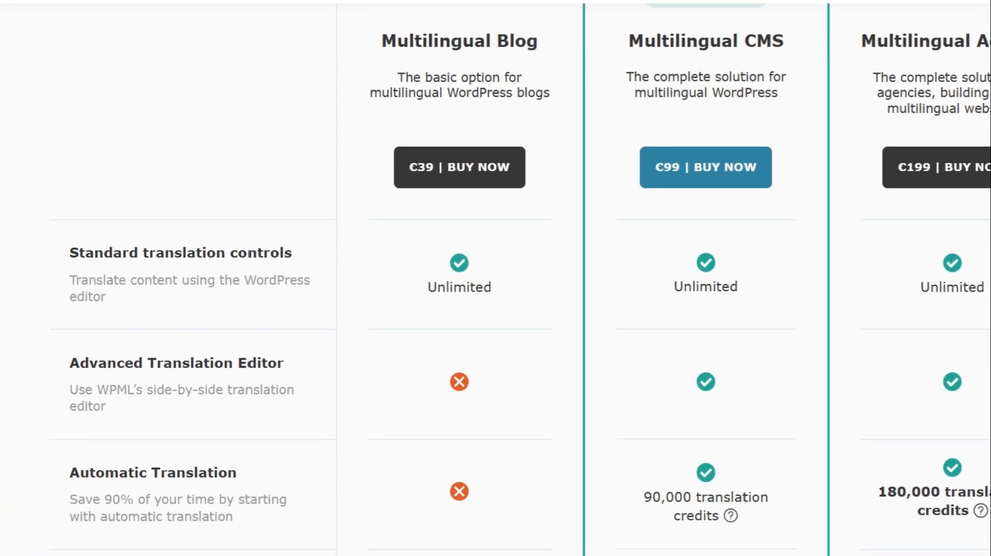
scroll(down, 3)
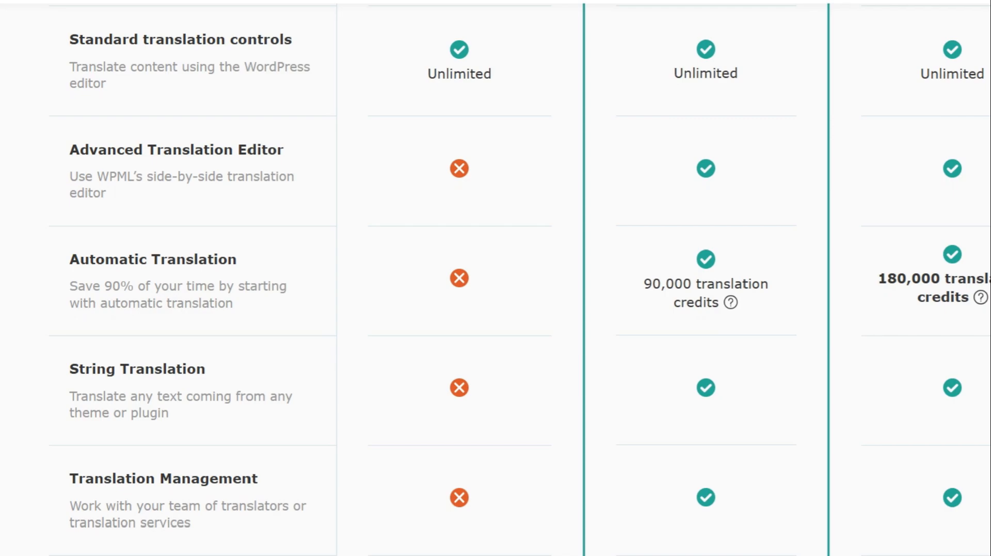
scroll(down, 3)
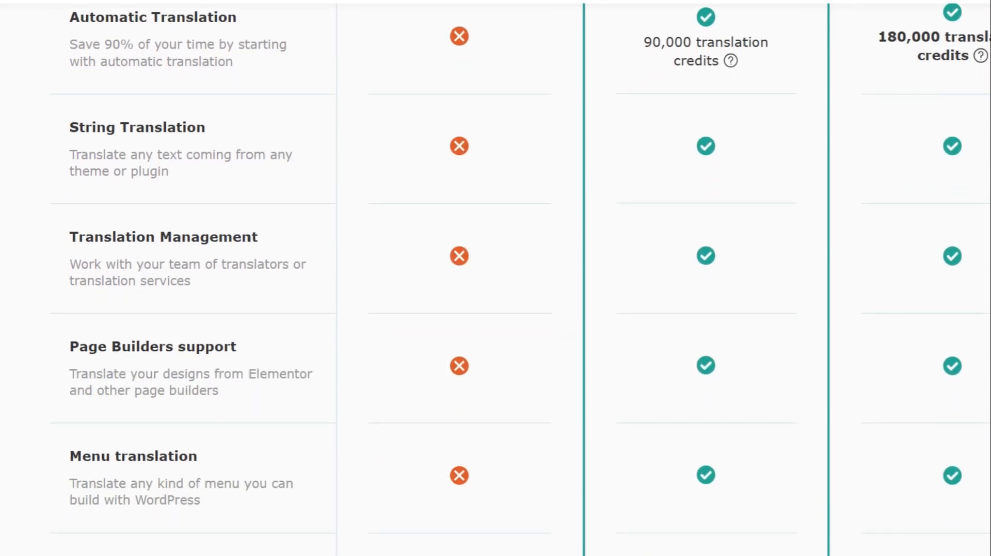
scroll(down, 3)
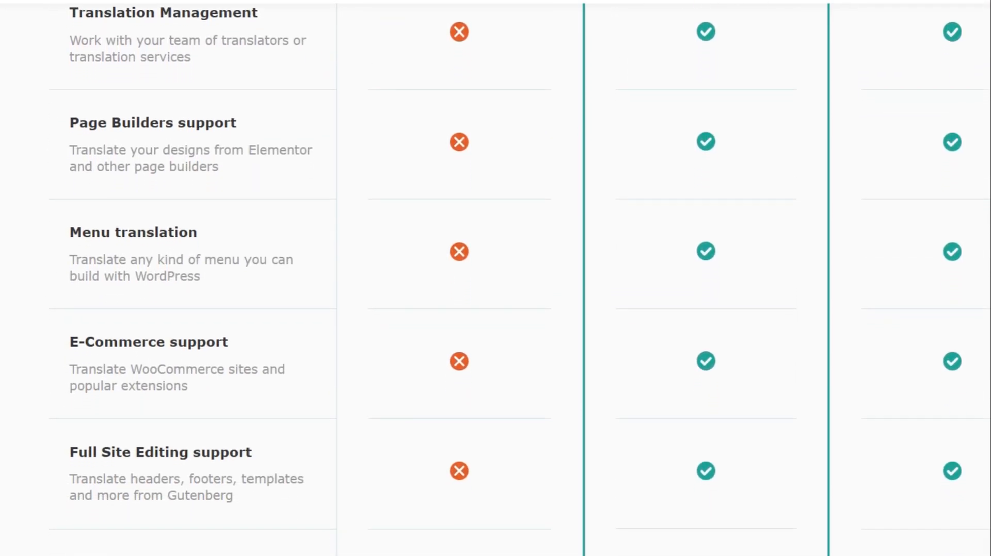
scroll(down, 3)
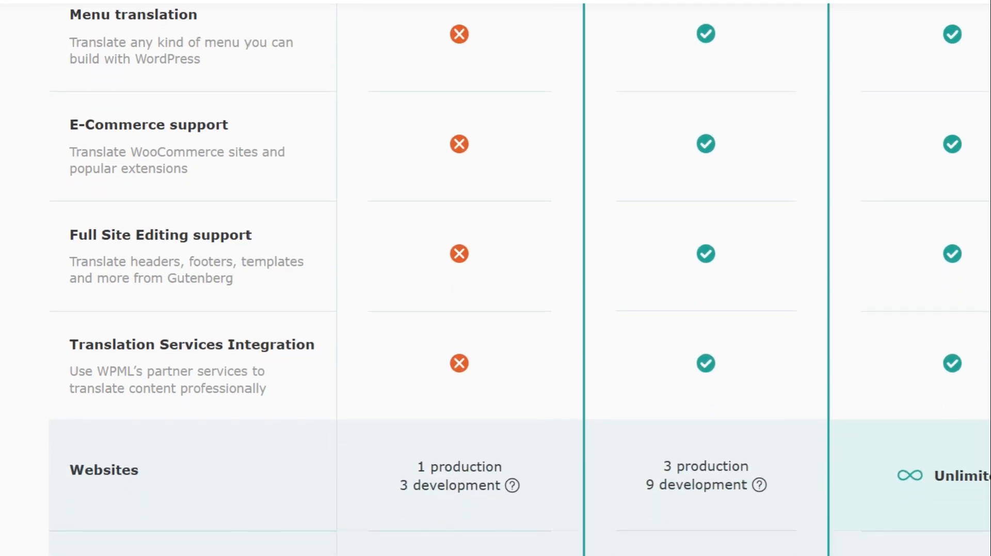
scroll(down, 3)
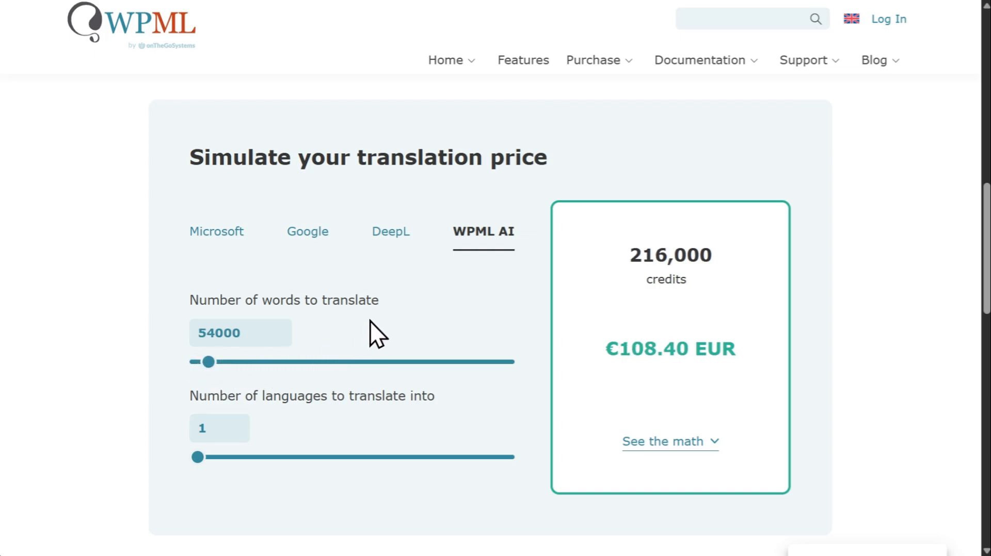
Step: View the DeepL price estimate (108,000 credits, €61.00) against WPML AI, then leave the simulator
click(390, 231)
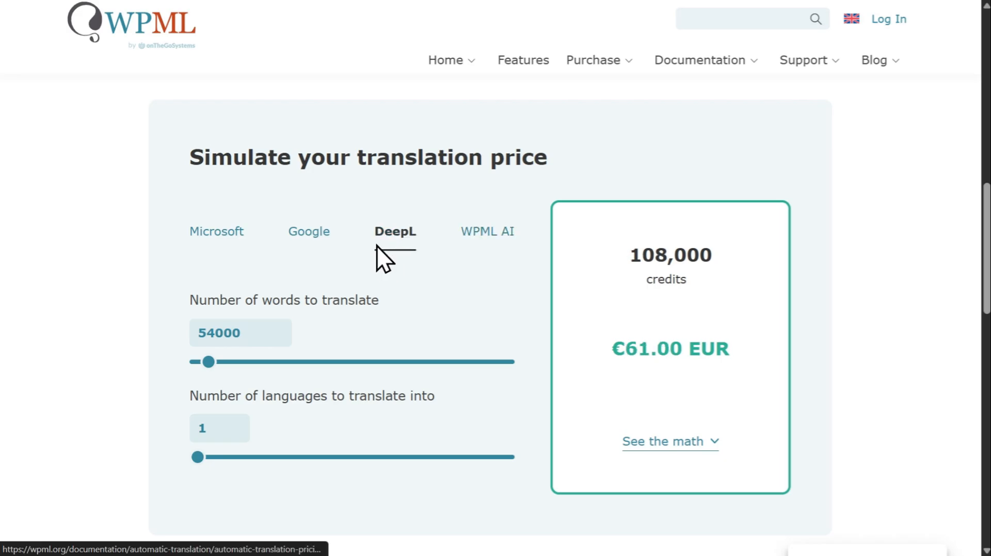
click(311, 231)
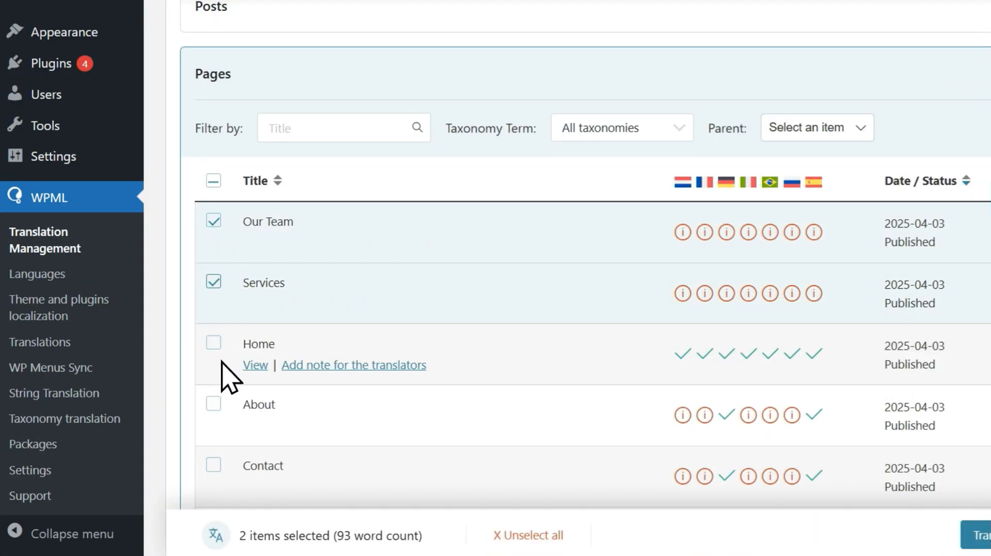
click(212, 405)
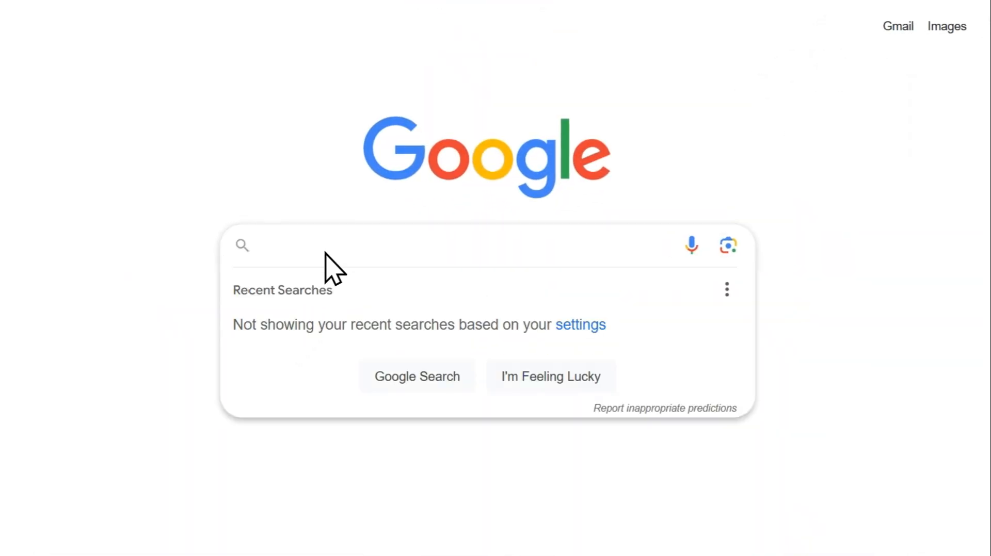
Step: Search Google for 'wpml.org' using the suggestion for the typed 'wpml.or'
text(wpml.or)
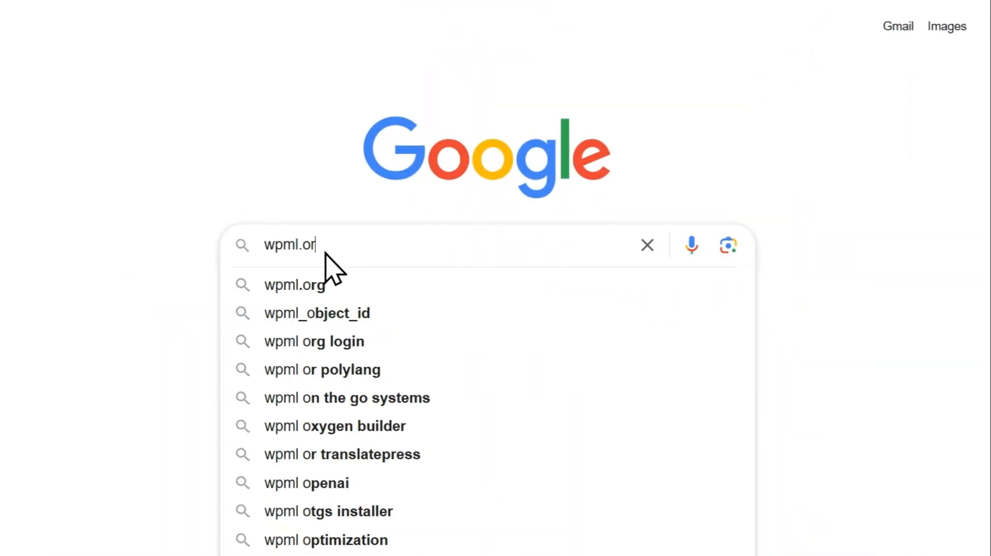
click(296, 284)
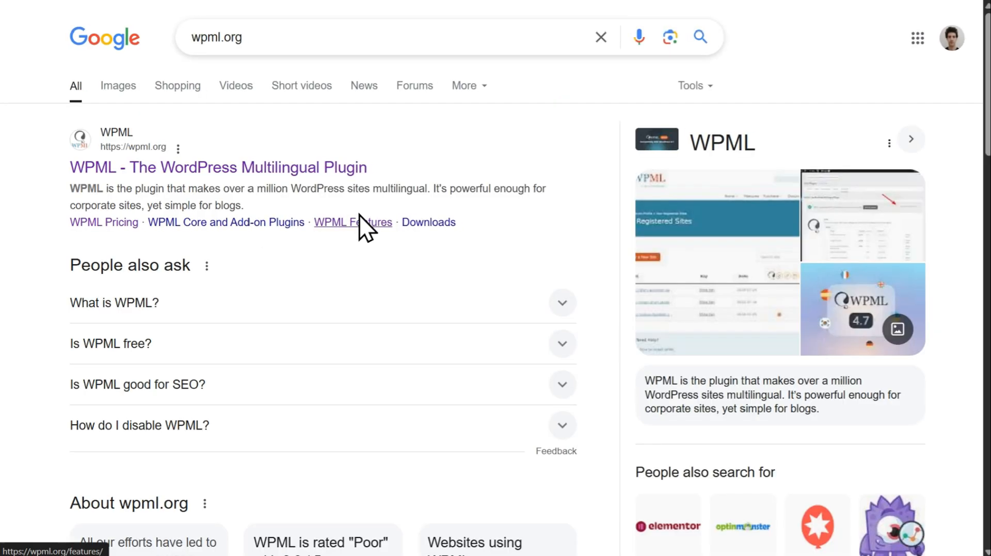